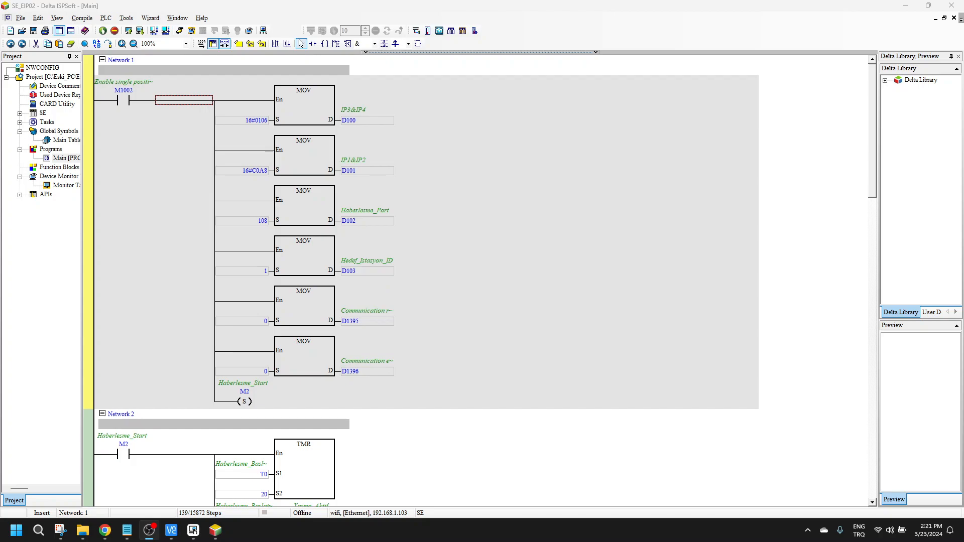
pyautogui.moveTo(137, 24)
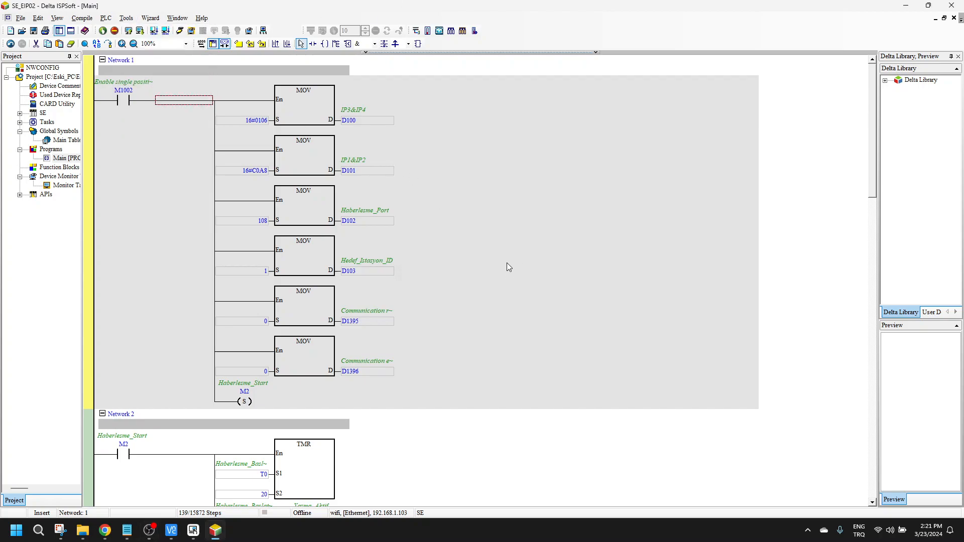
# Scroll through the ETHRW instruction help, then close it to return to ISPSoft.
pyautogui.scroll(-3)
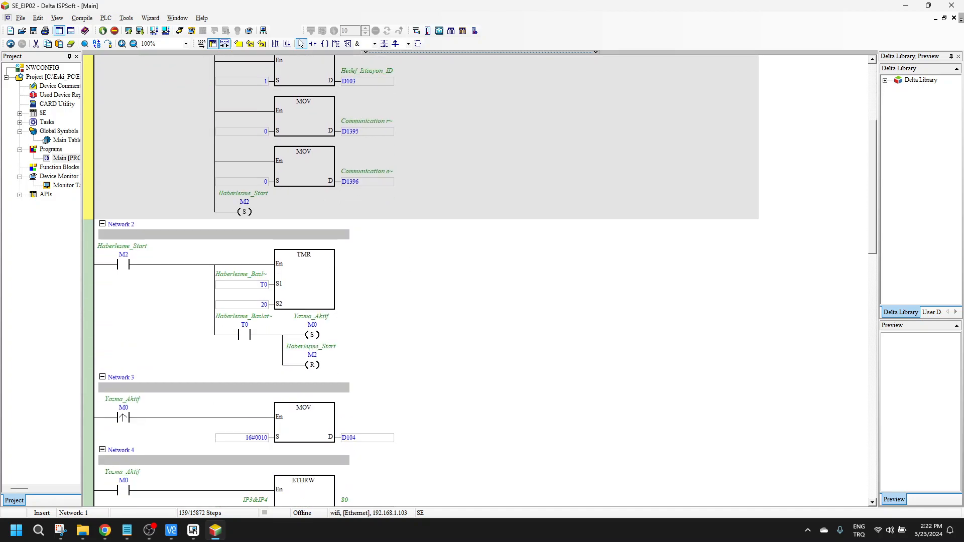
pyautogui.scroll(-3)
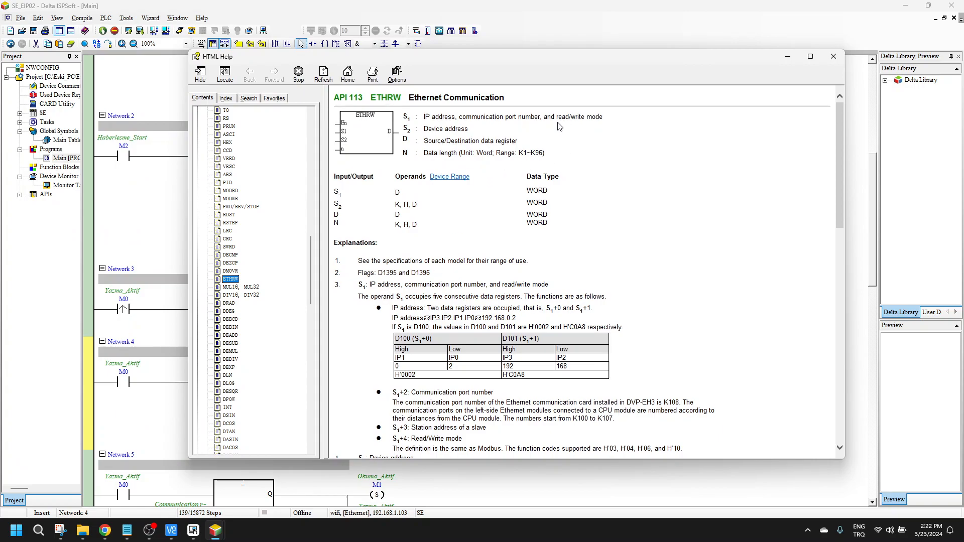
pyautogui.scroll(-3)
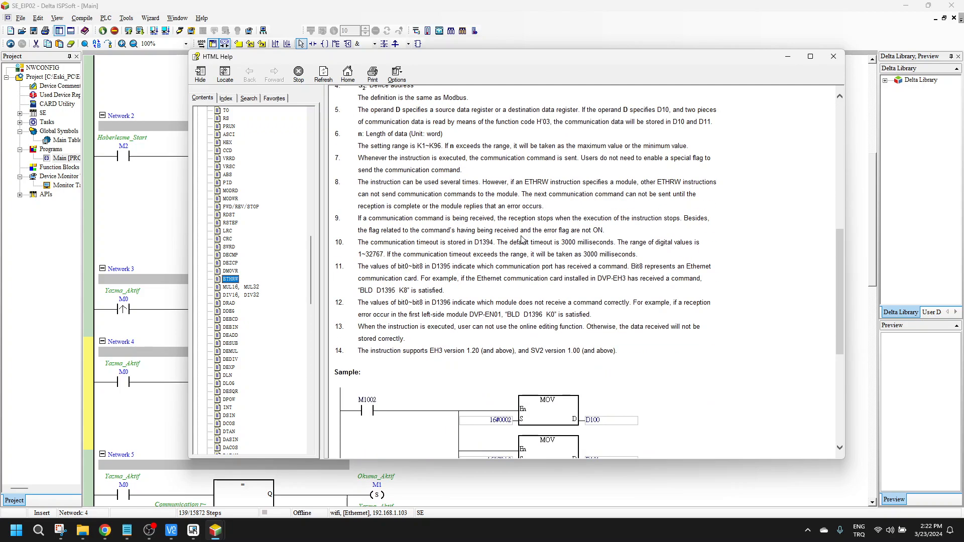
pyautogui.click(833, 56)
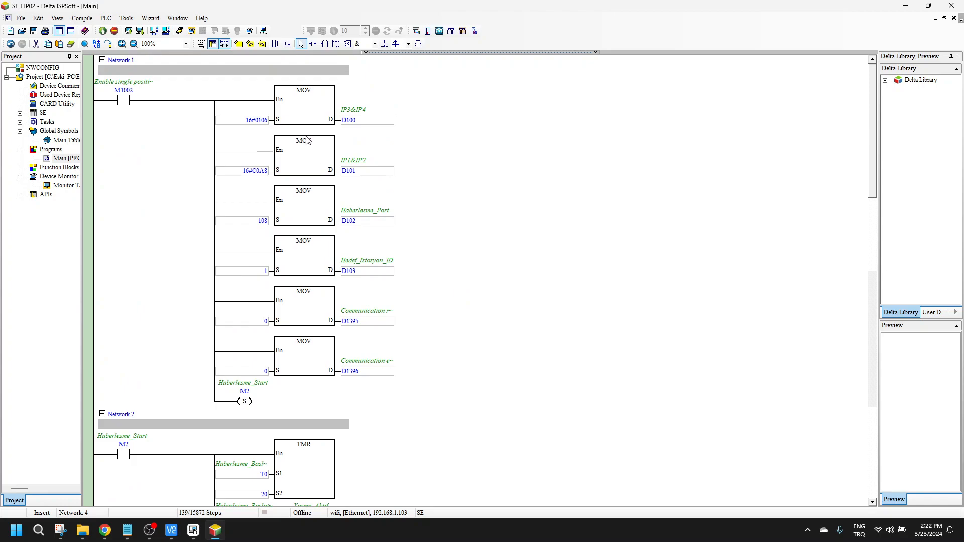
pyautogui.moveTo(348, 120)
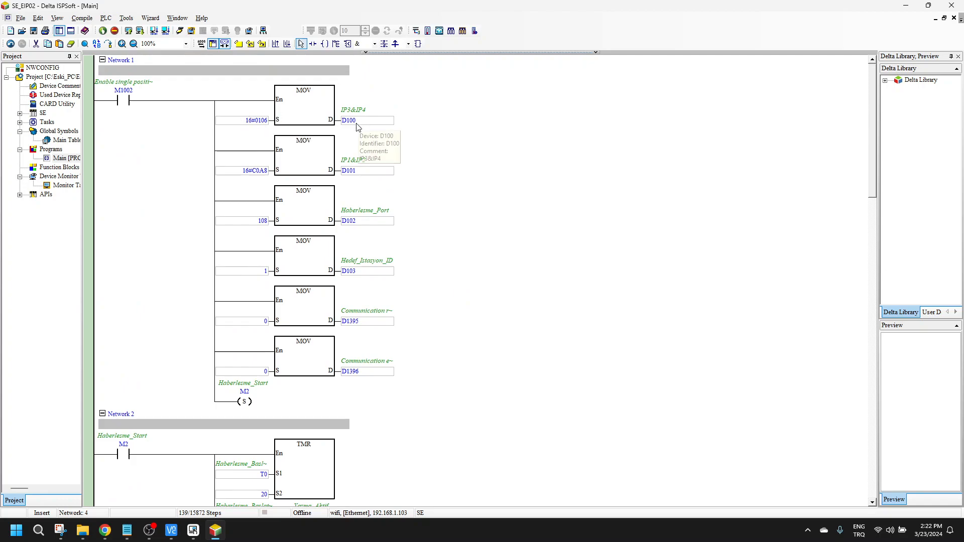
pyautogui.moveTo(345, 118)
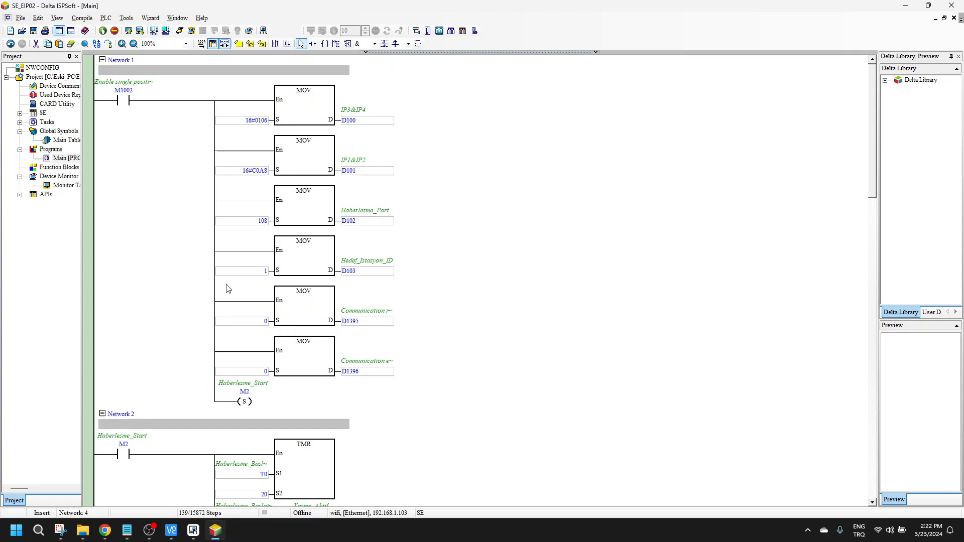
pyautogui.moveTo(255, 120)
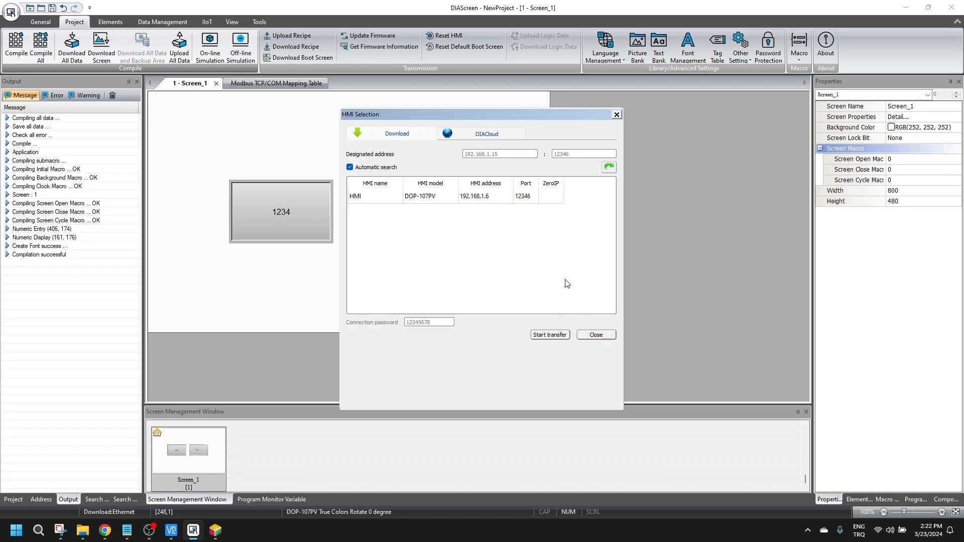
pyautogui.moveTo(486, 203)
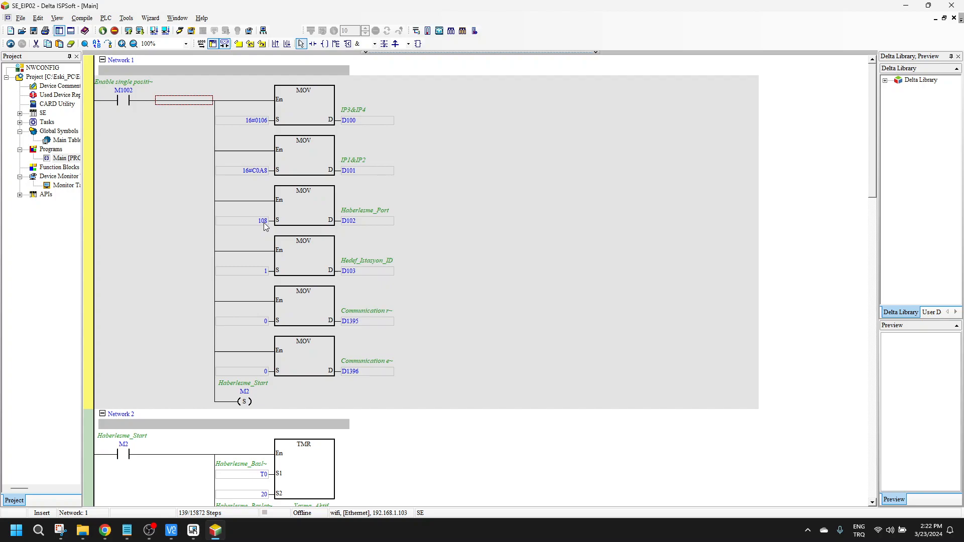
pyautogui.moveTo(356, 262)
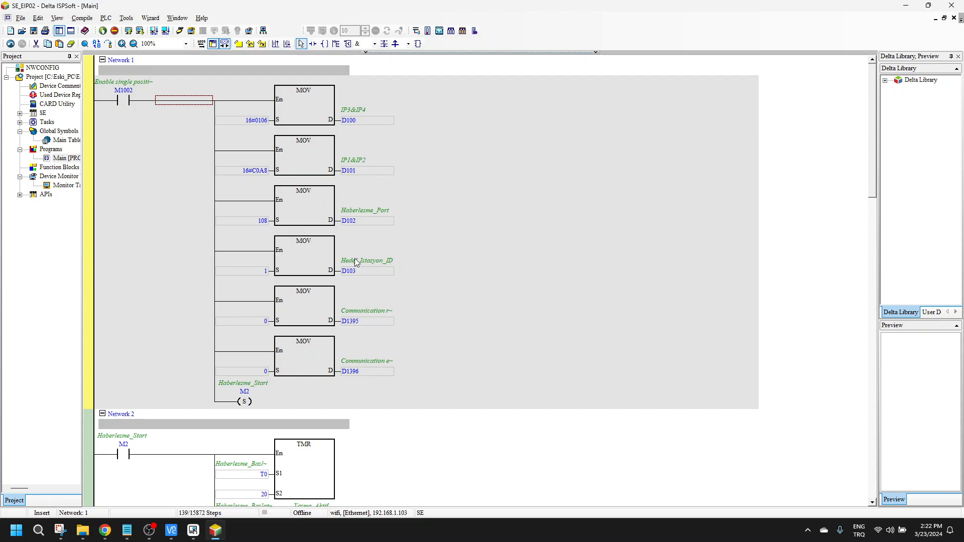
pyautogui.moveTo(393, 263)
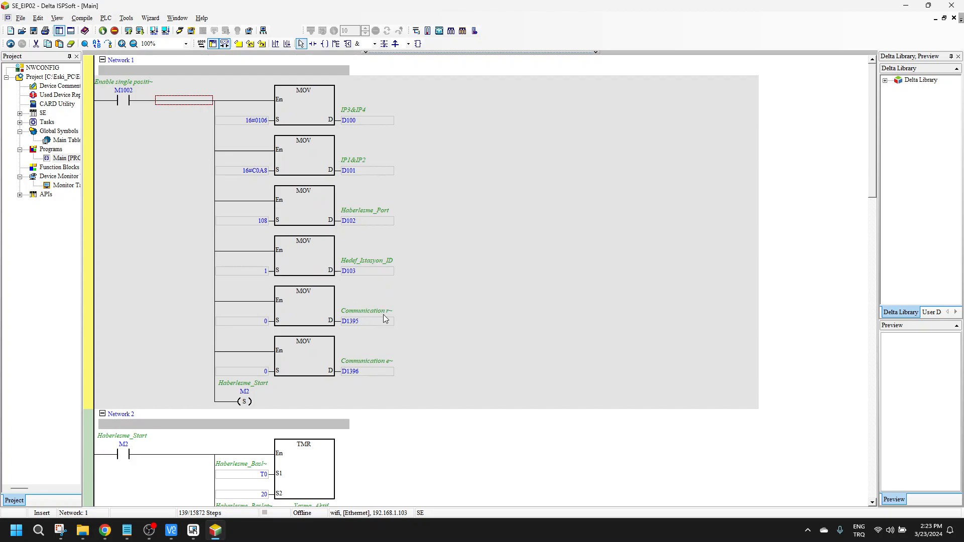
pyautogui.moveTo(386, 316)
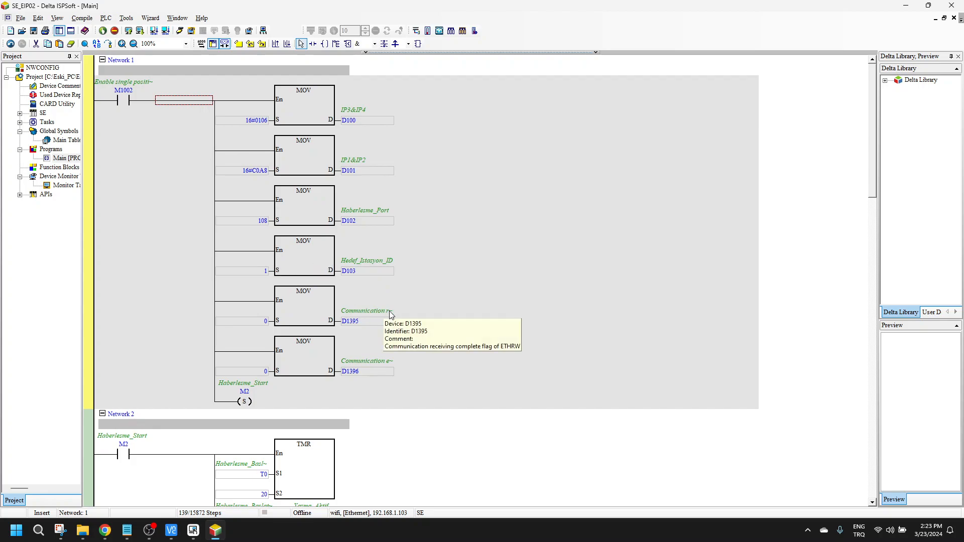
pyautogui.moveTo(258, 244)
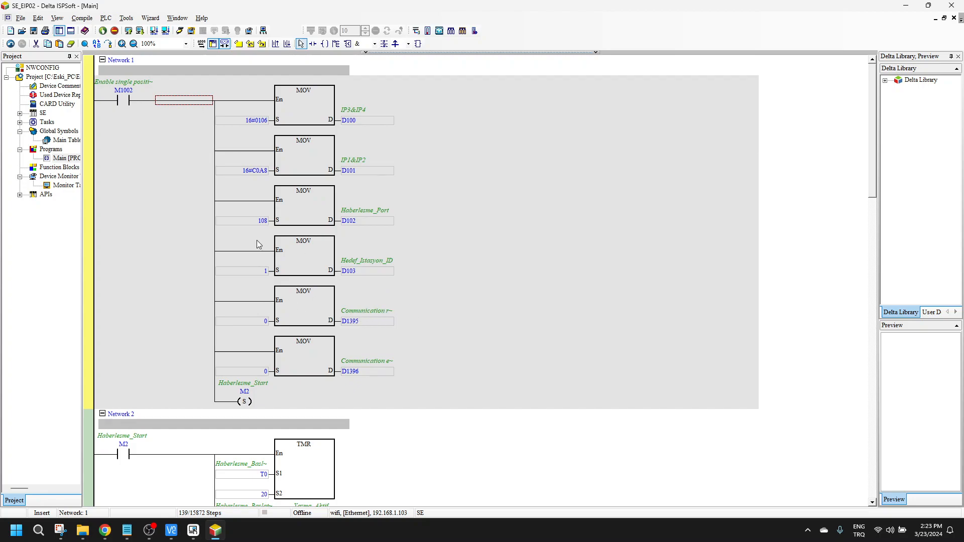
pyautogui.moveTo(135, 101)
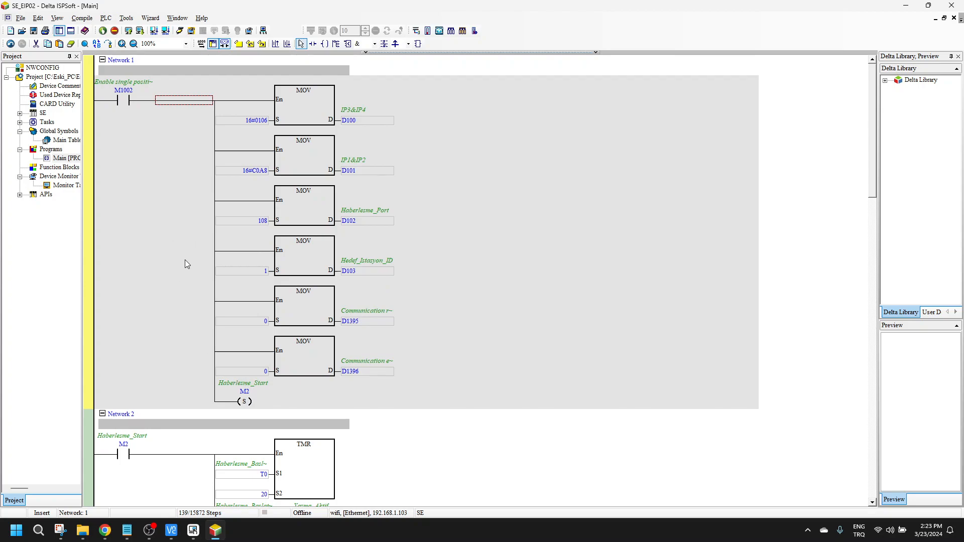
pyautogui.scroll(-3)
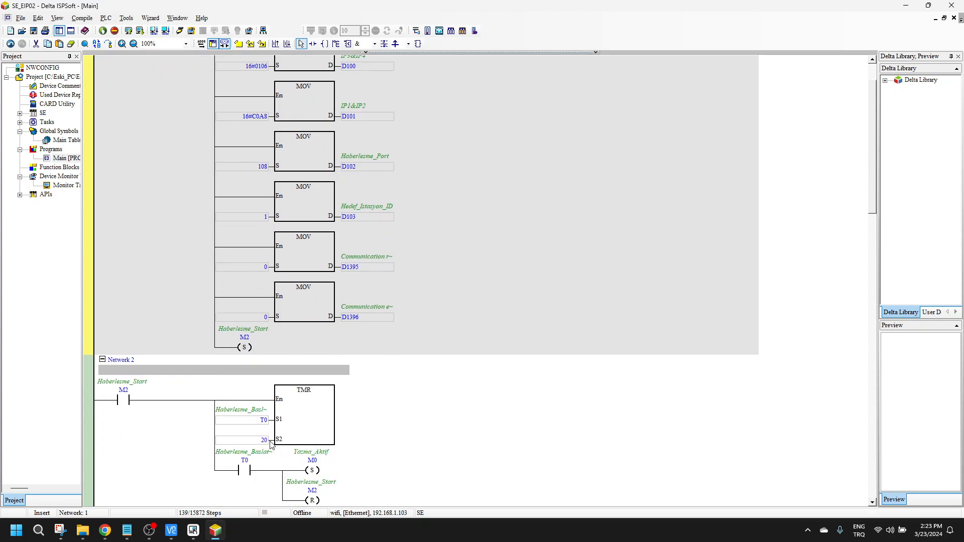
pyautogui.scroll(-3)
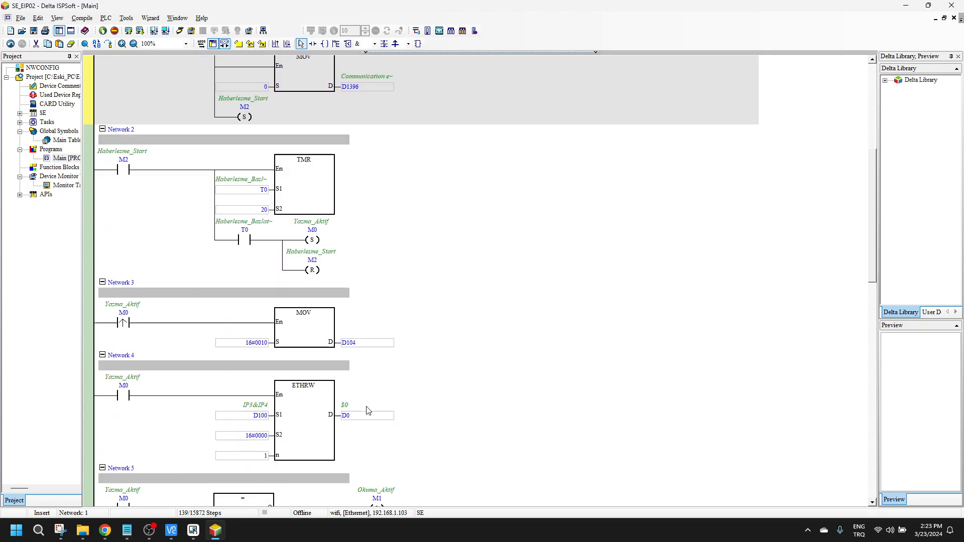
pyautogui.moveTo(123, 323)
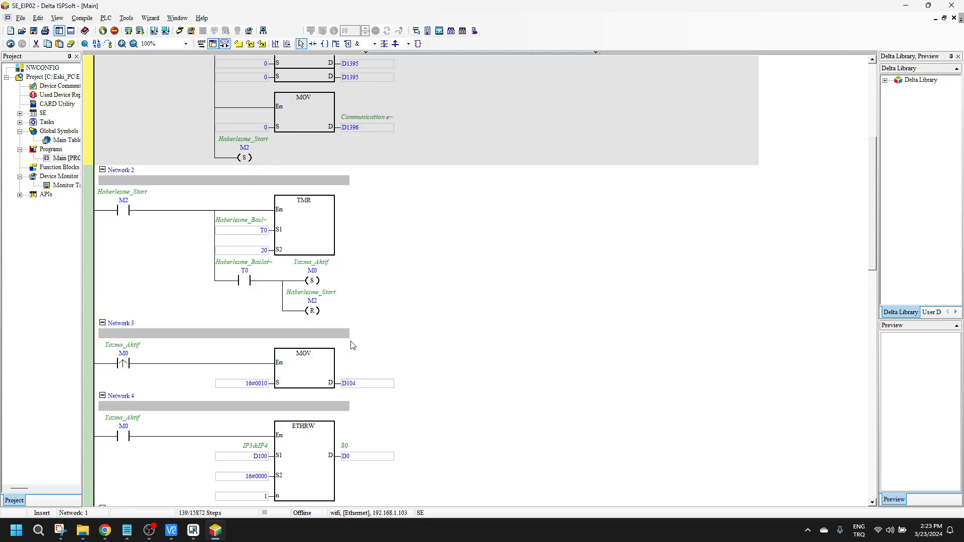
pyautogui.scroll(-3)
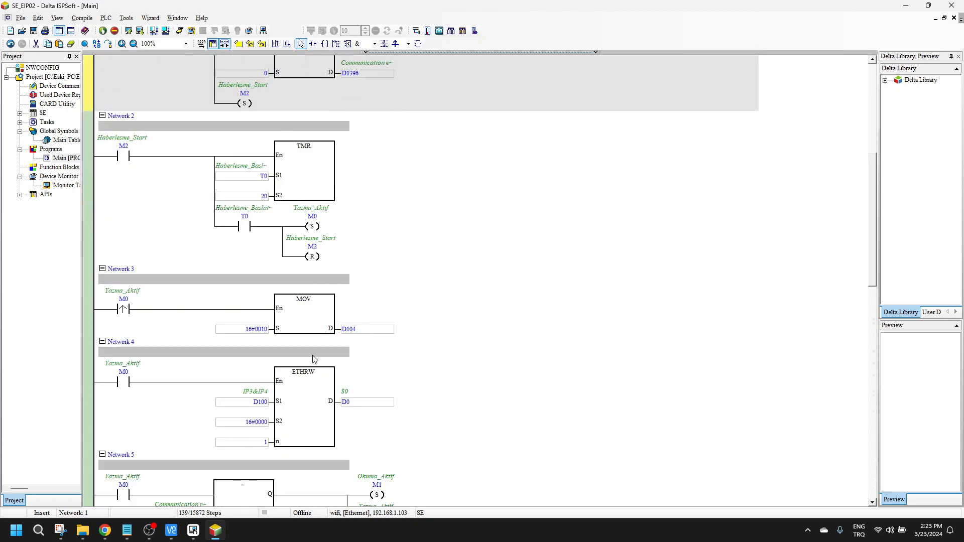
pyautogui.moveTo(289, 331)
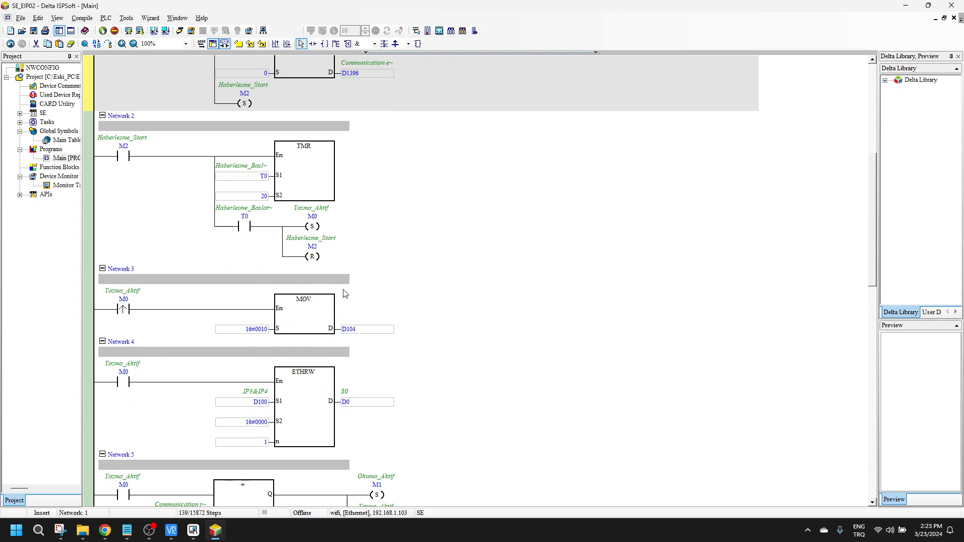
pyautogui.click(318, 402)
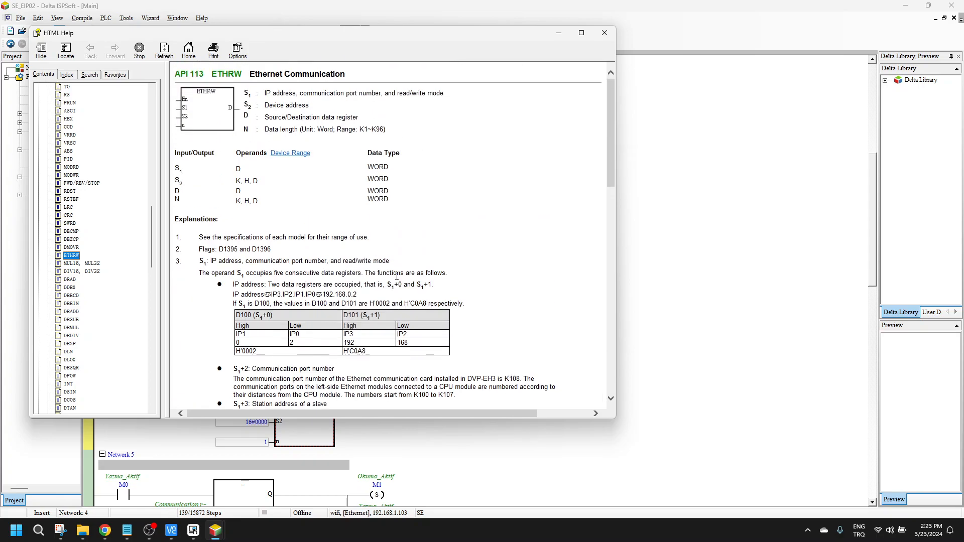
pyautogui.scroll(-3)
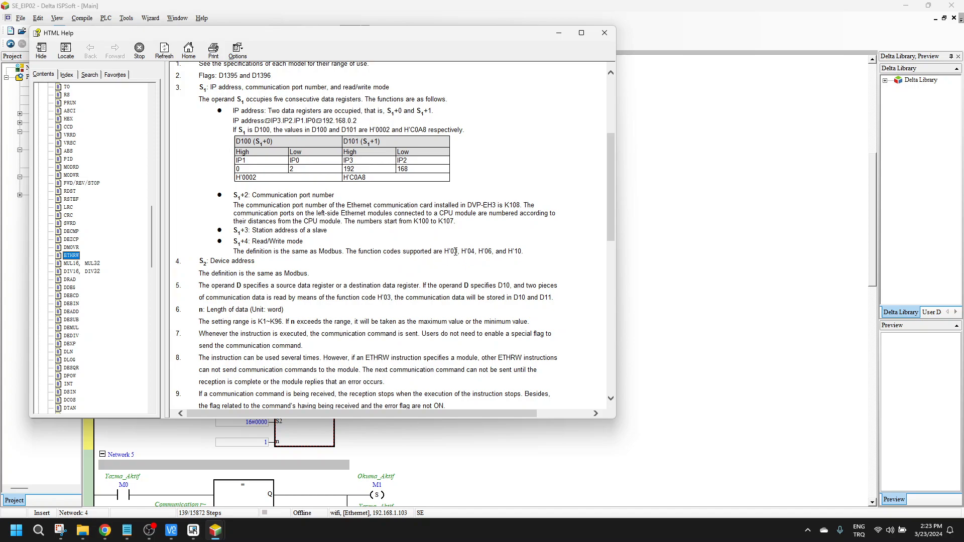
pyautogui.doubleClick(449, 251)
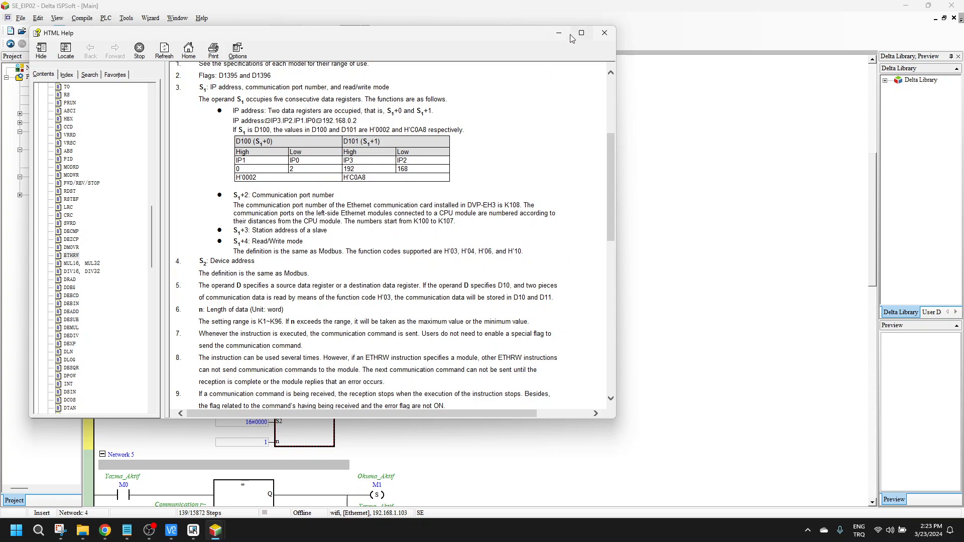
pyautogui.click(603, 32)
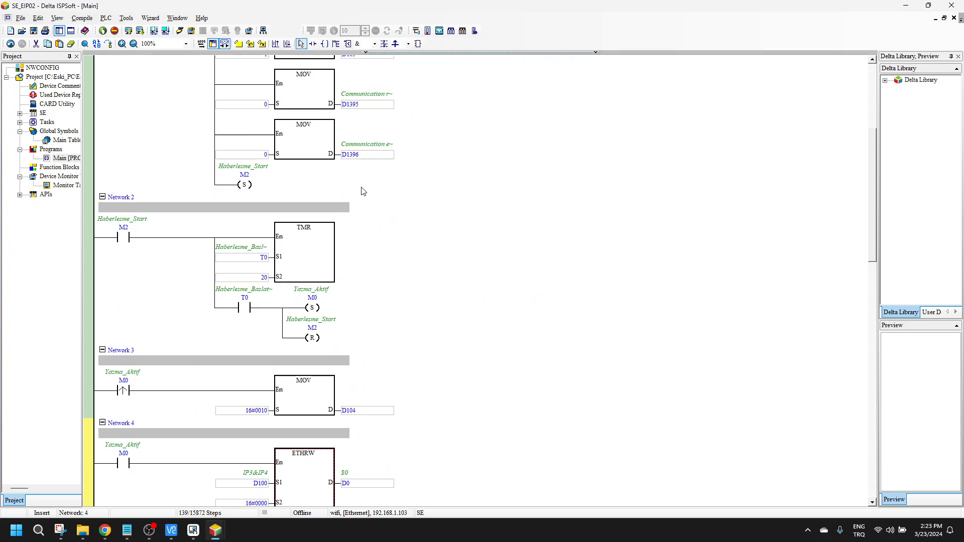
# Scroll to Network 3 and edit D104's MOV constant from 16#0010 to 16#0006.
pyautogui.scroll(-3)
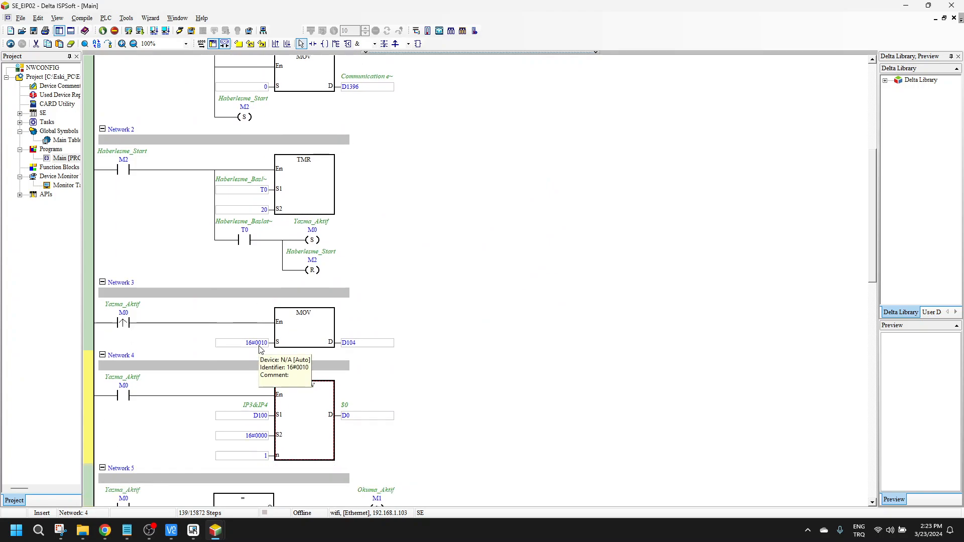
pyautogui.moveTo(285, 355)
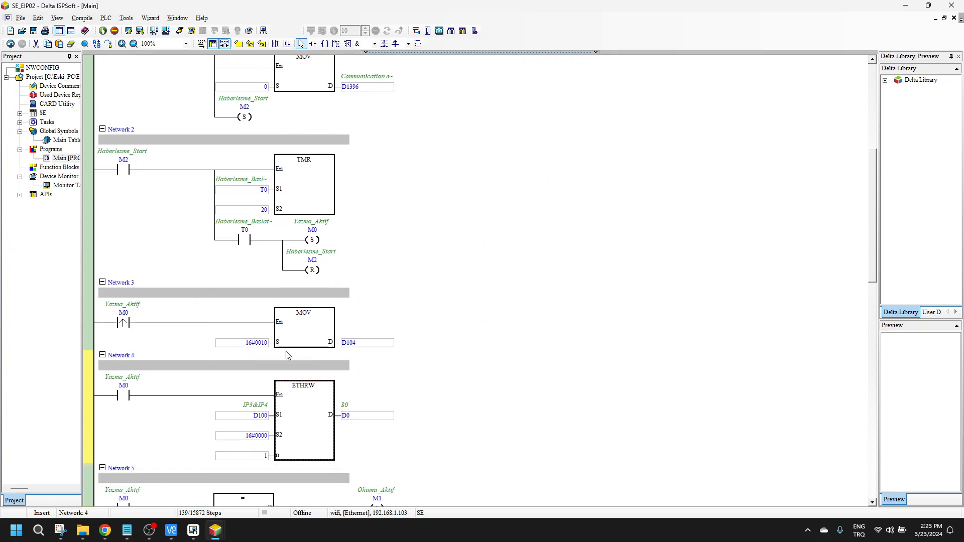
pyautogui.moveTo(359, 344)
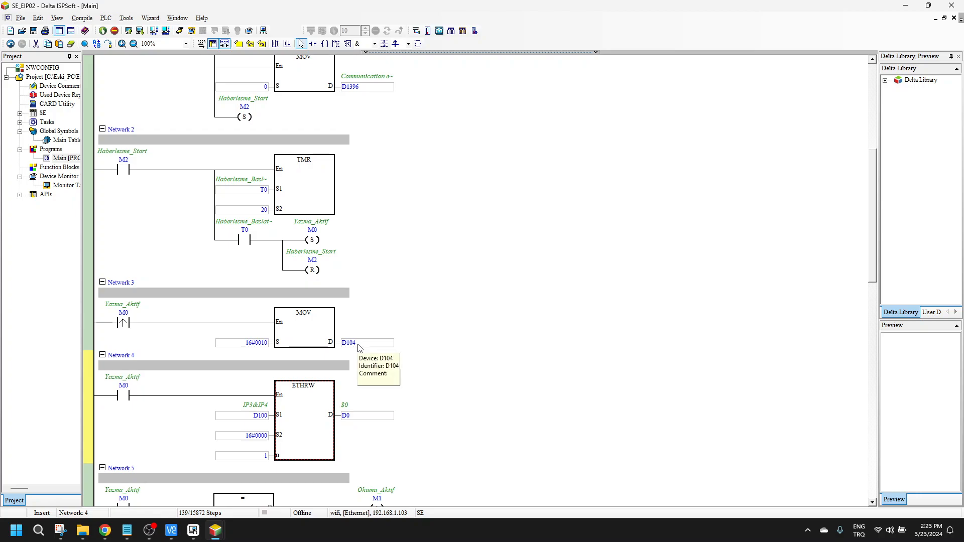
pyautogui.moveTo(411, 312)
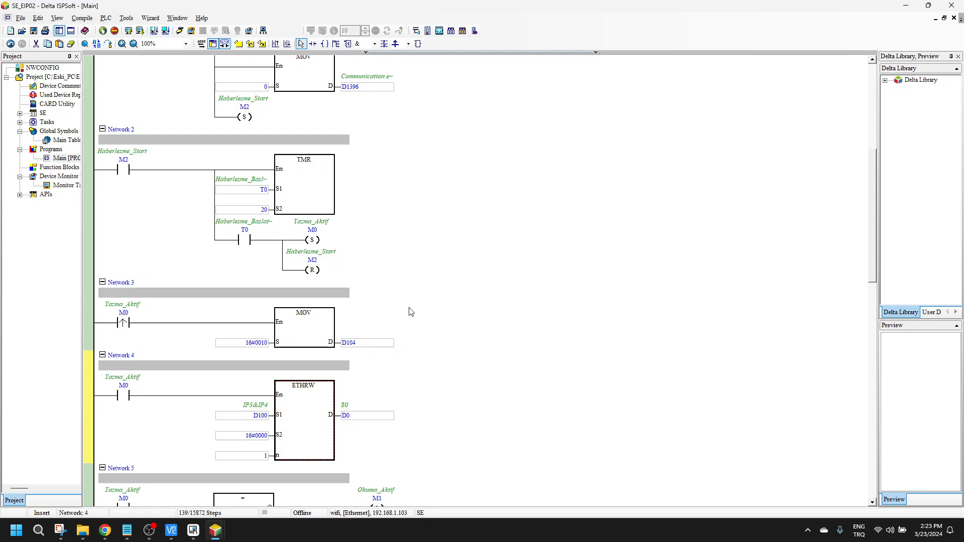
pyautogui.scroll(-3)
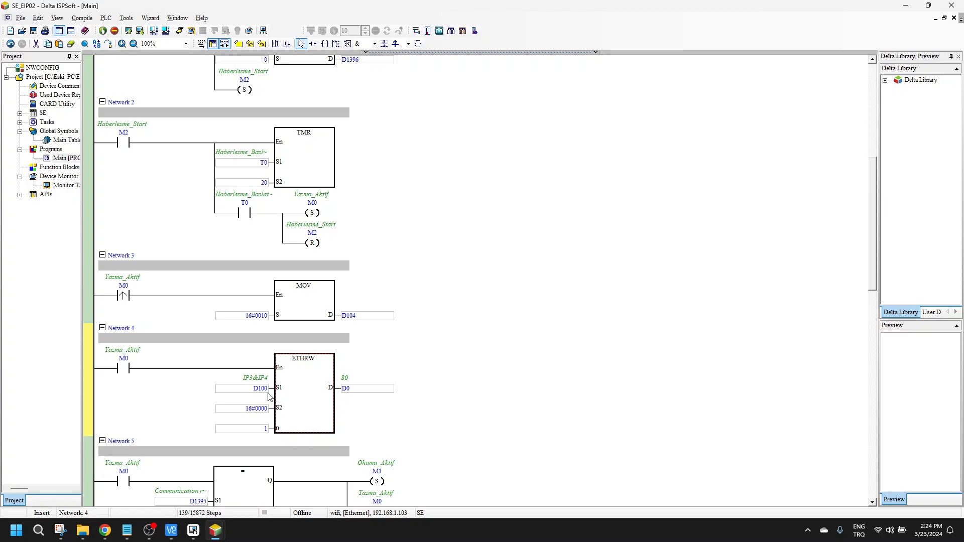
pyautogui.doubleClick(242, 316)
pyautogui.write('6')
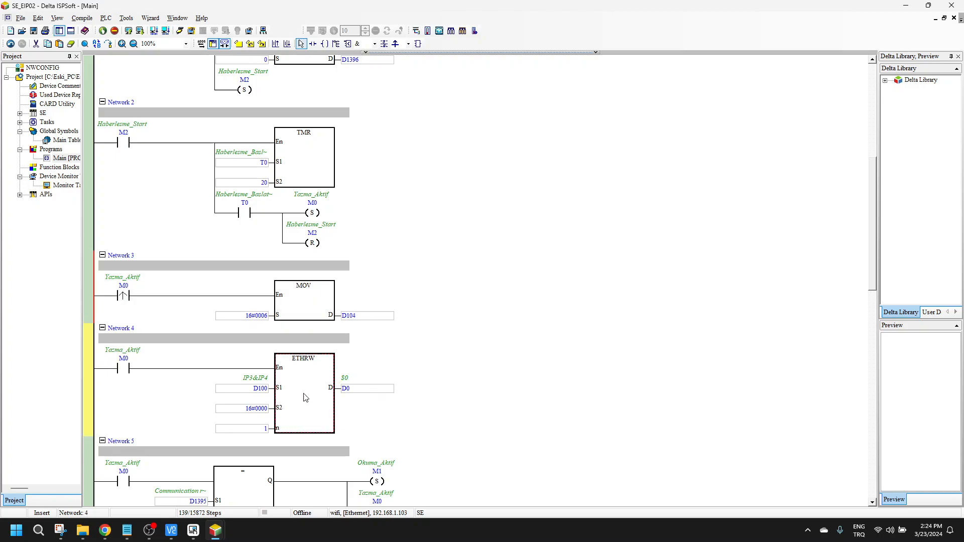
pyautogui.moveTo(345, 389)
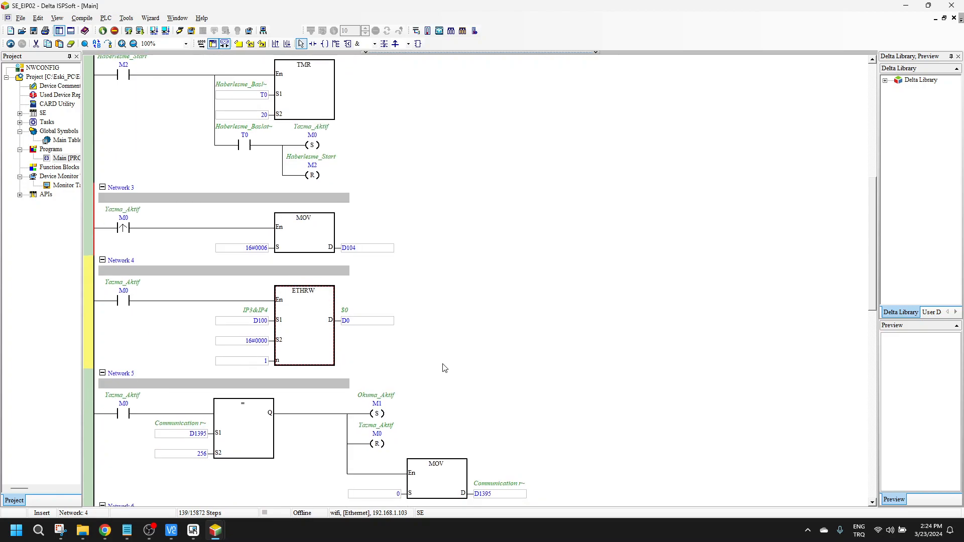
pyautogui.scroll(-3)
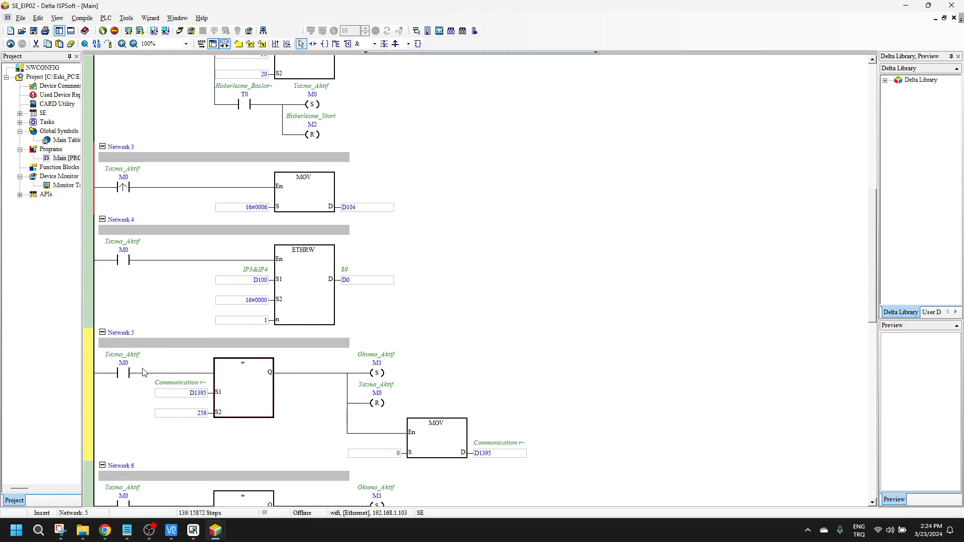
pyautogui.moveTo(195, 396)
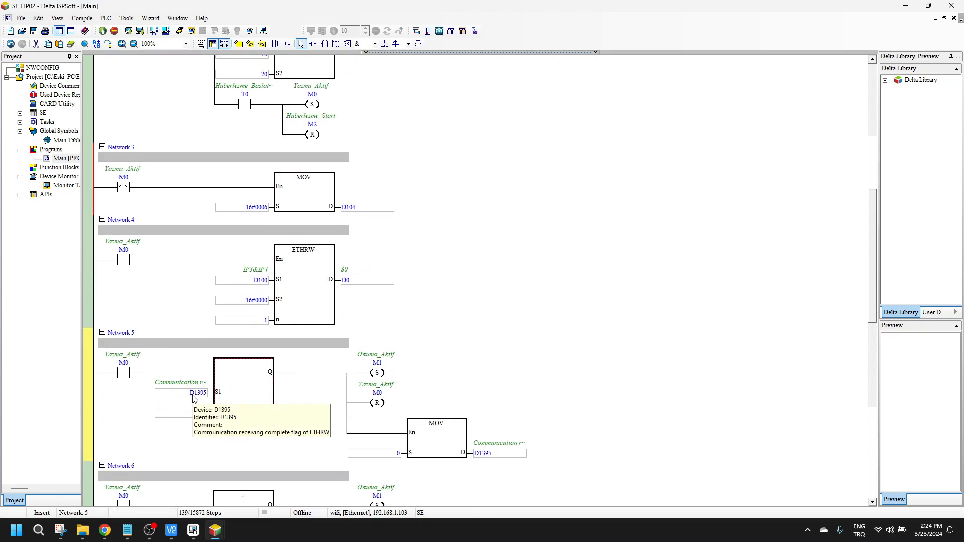
pyautogui.moveTo(202, 400)
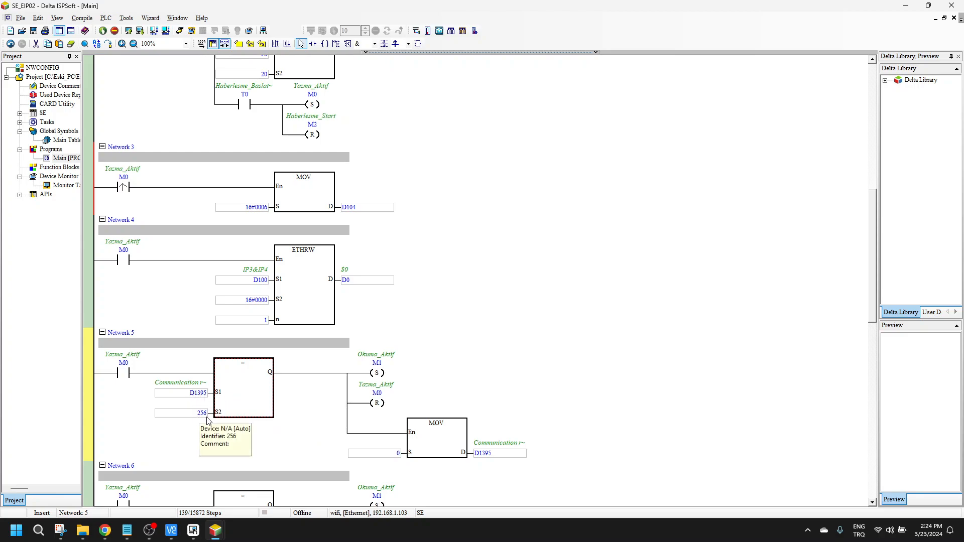
pyautogui.moveTo(229, 397)
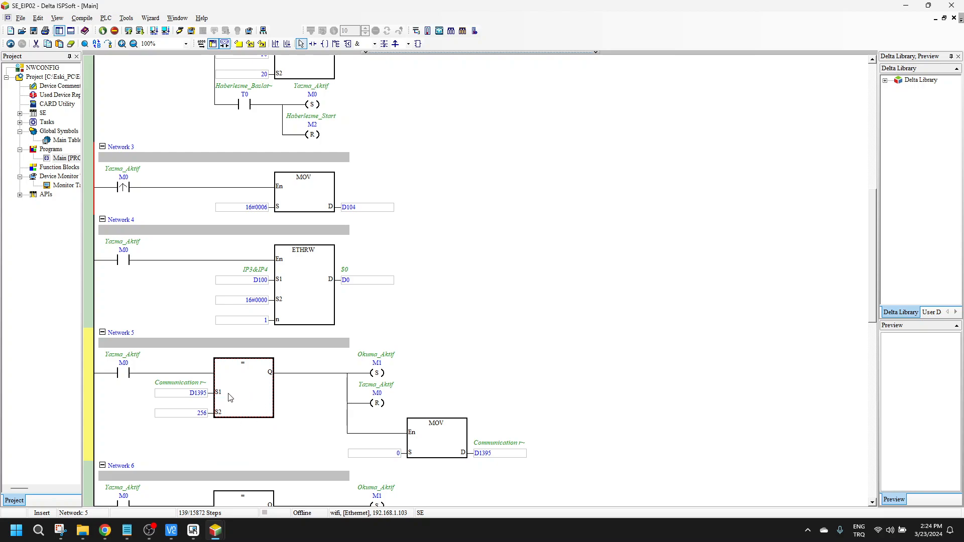
pyautogui.scroll(-3)
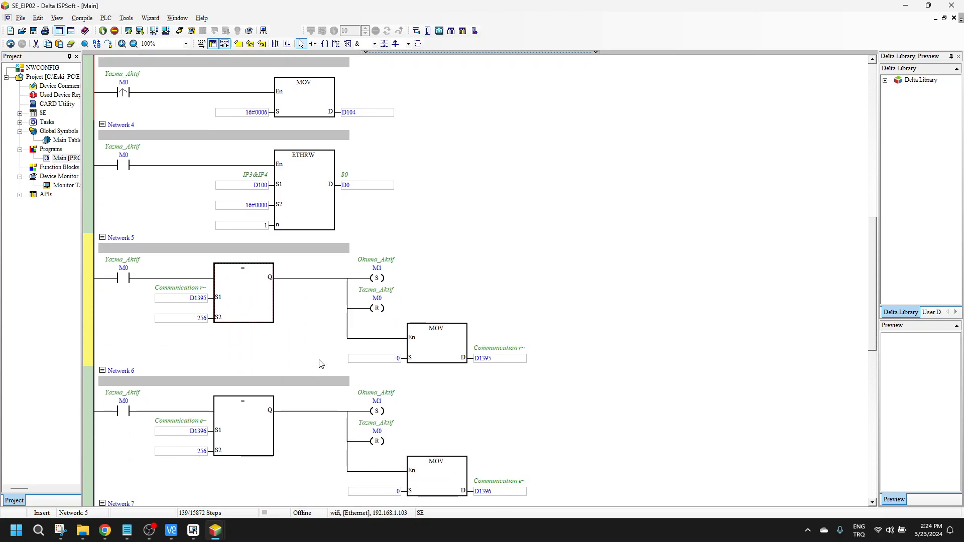
pyautogui.scroll(-3)
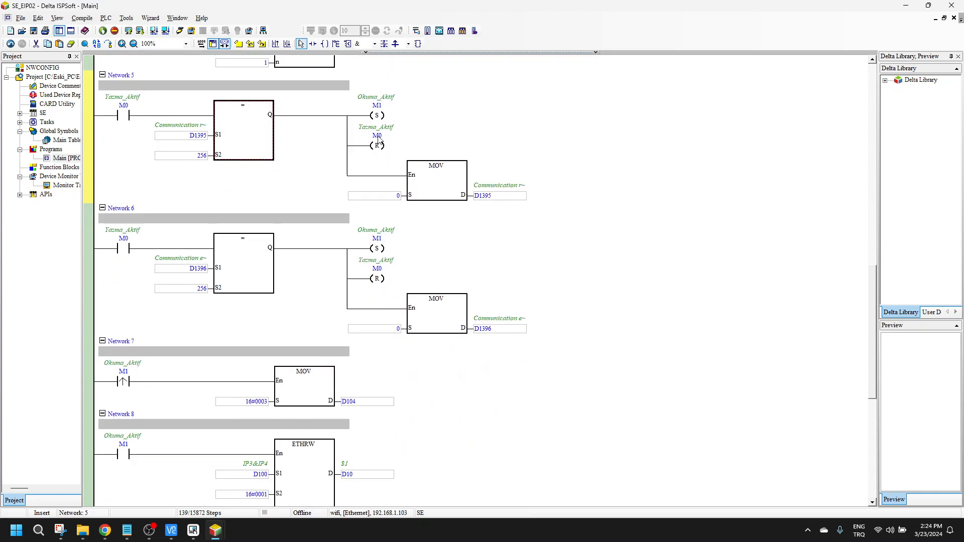
pyautogui.moveTo(120, 372)
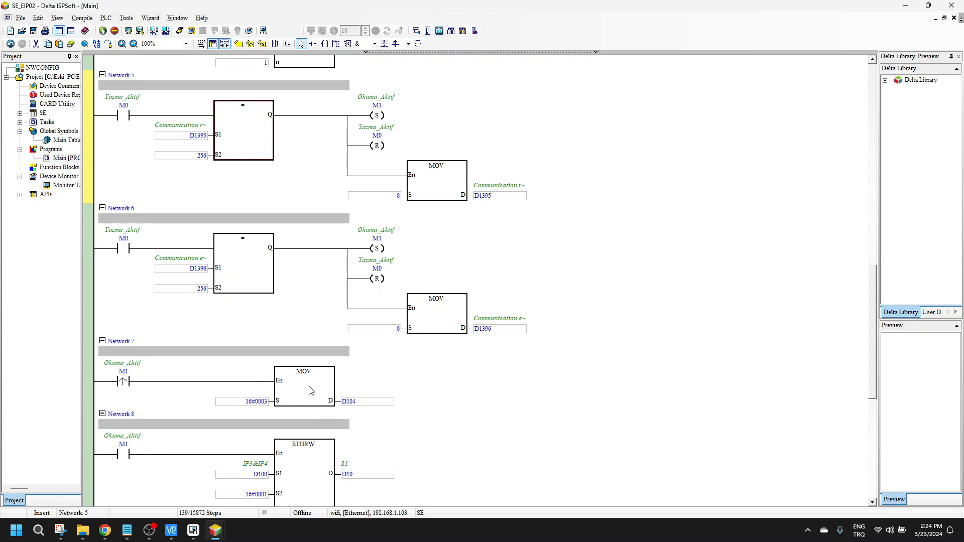
pyautogui.moveTo(310, 451)
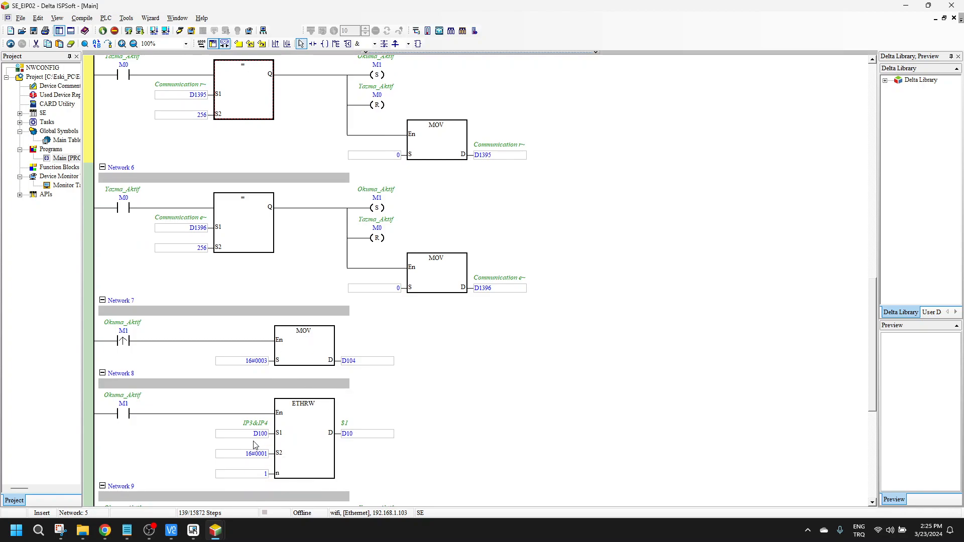
pyautogui.moveTo(181, 521)
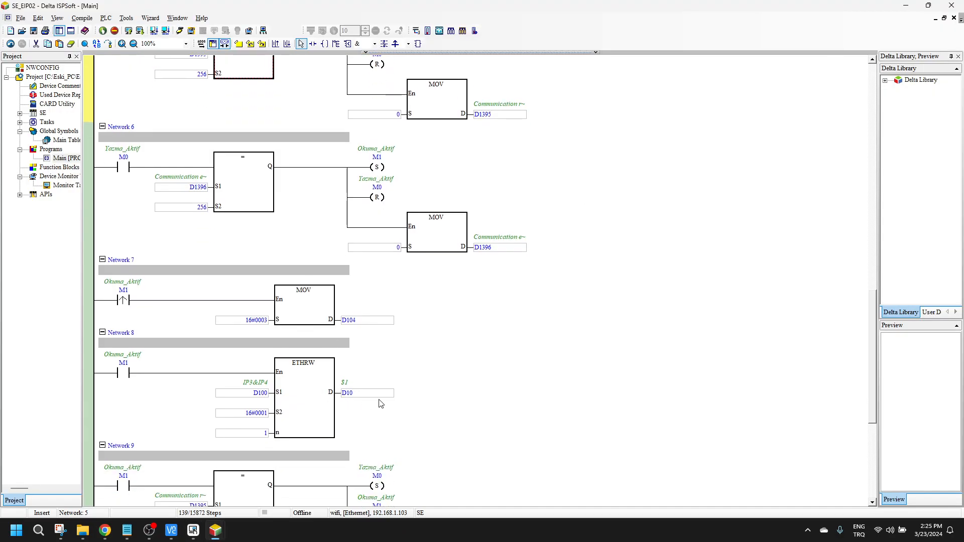
pyautogui.moveTo(350, 383)
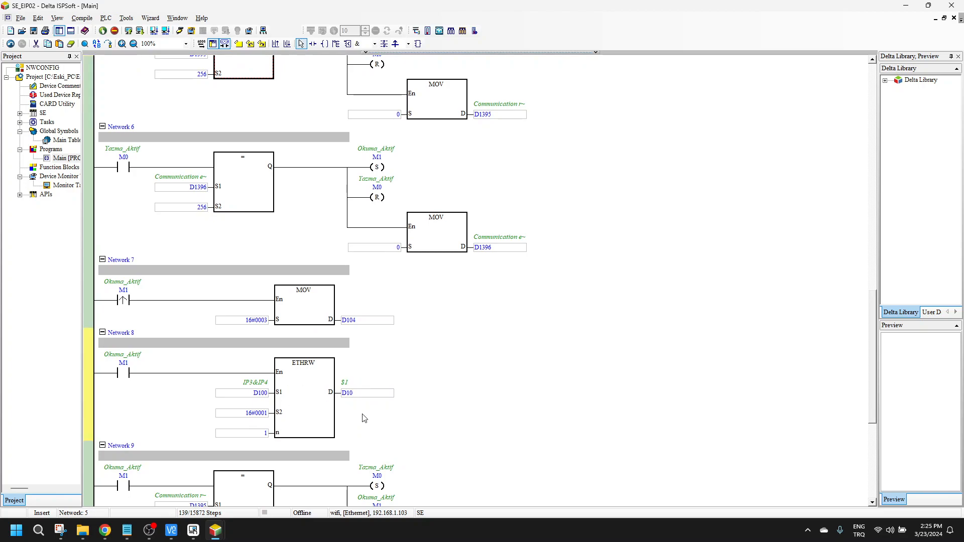
pyautogui.scroll(-3)
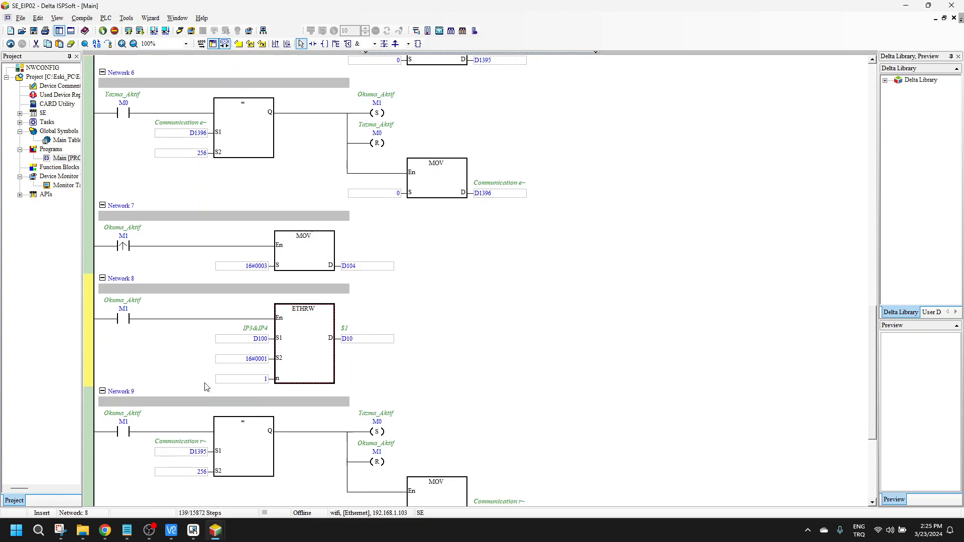
pyautogui.scroll(-3)
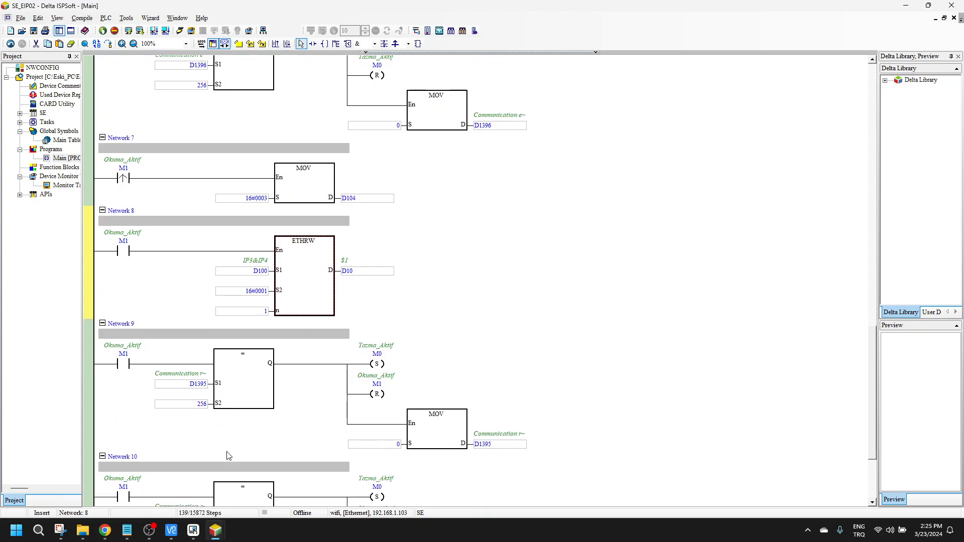
pyautogui.scroll(-3)
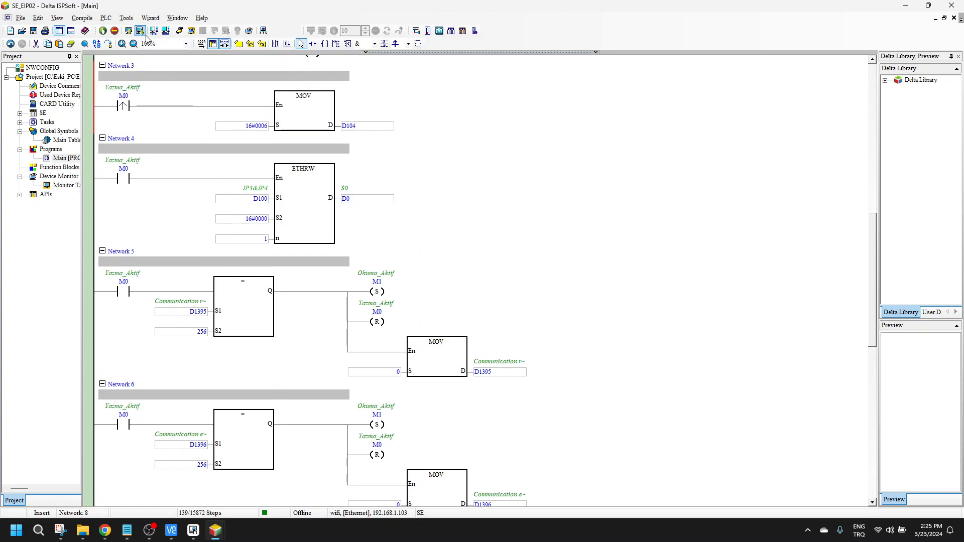
# Compile the ladder program, download it to the PLC, and bring up VNC Viewer.
pyautogui.click(140, 30)
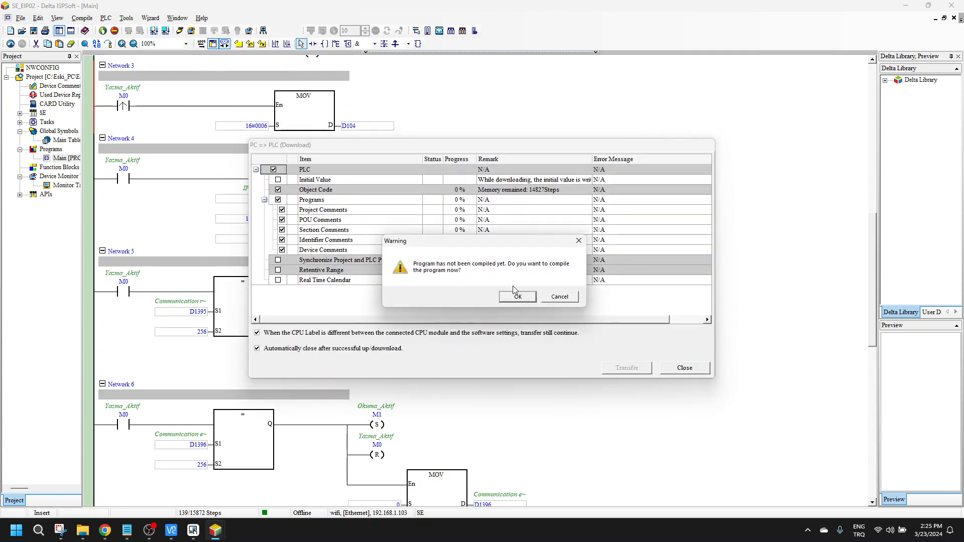
pyautogui.click(517, 296)
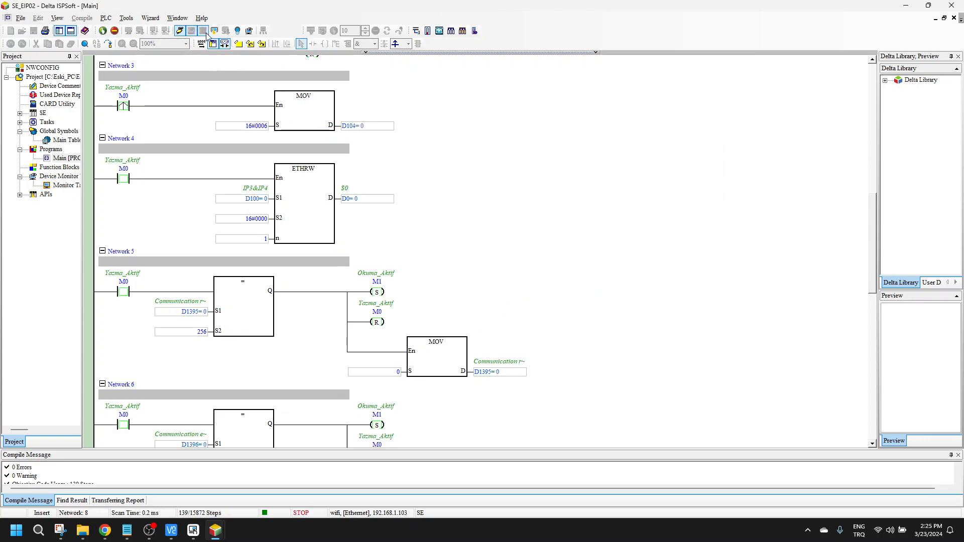
pyautogui.click(171, 530)
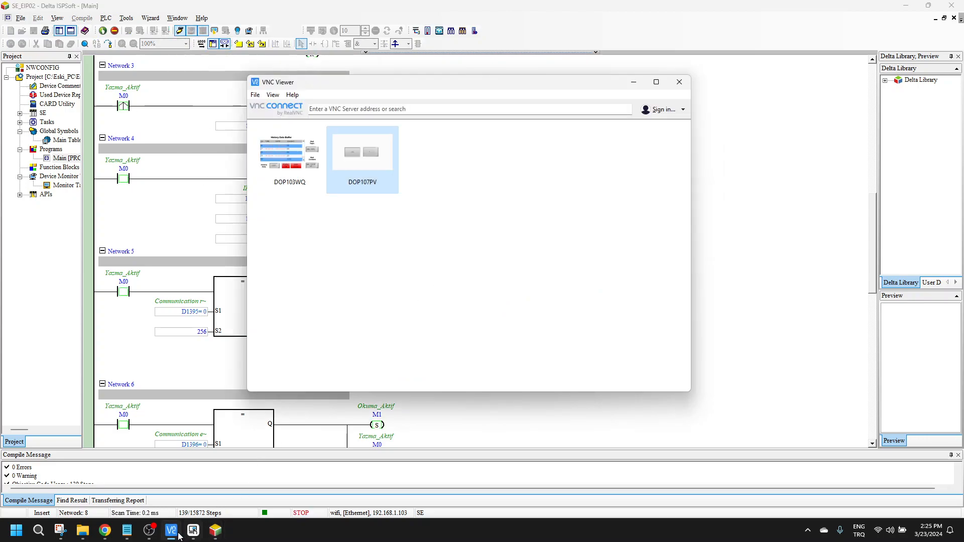
# In DIAScreen, check the numeric display's Read Address $0.
pyautogui.click(193, 534)
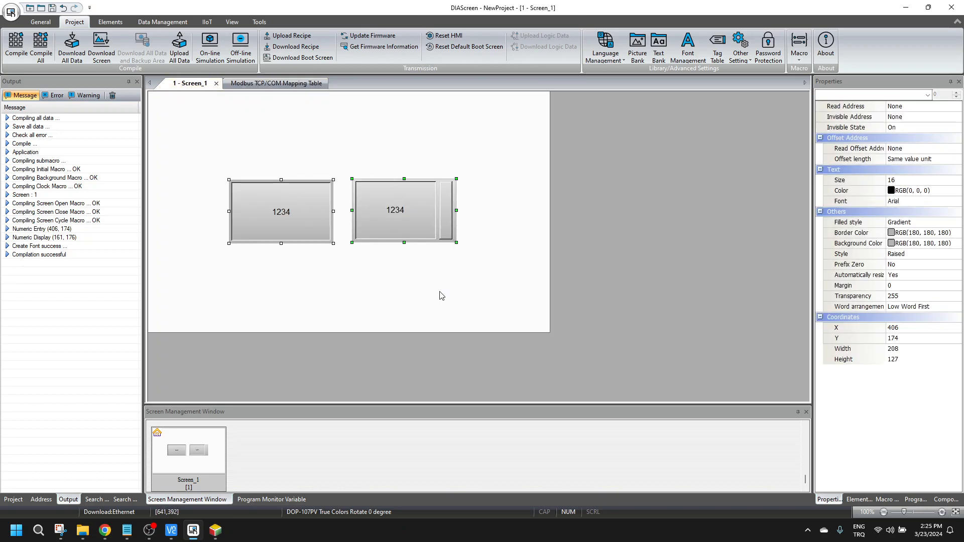
pyautogui.doubleClick(395, 209)
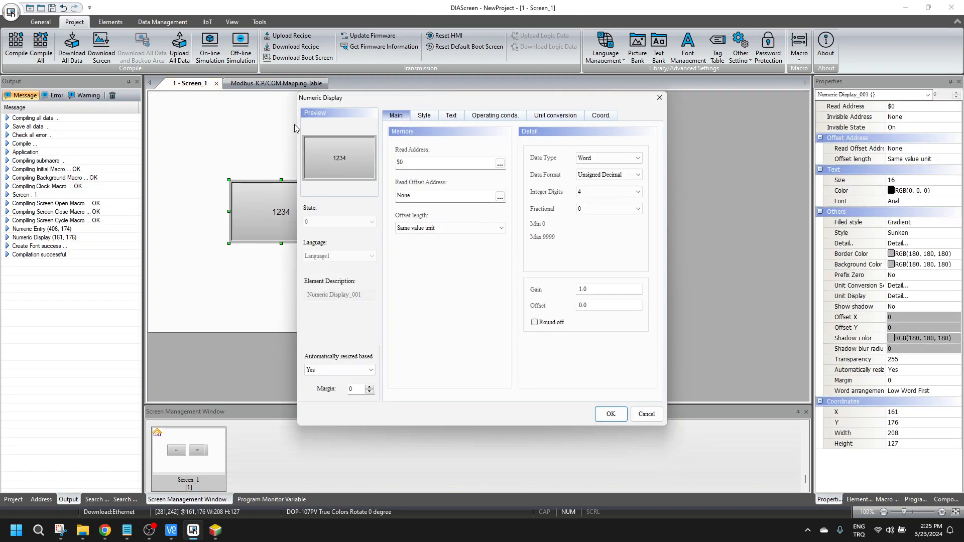
pyautogui.click(609, 414)
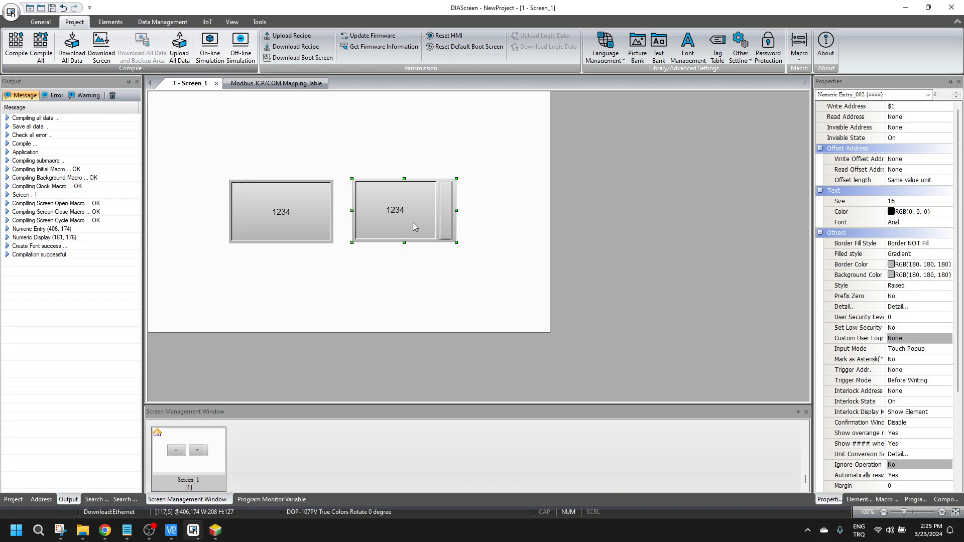
# Review the HMI download selection and communication settings, then launch VNC Viewer.
pyautogui.click(100, 46)
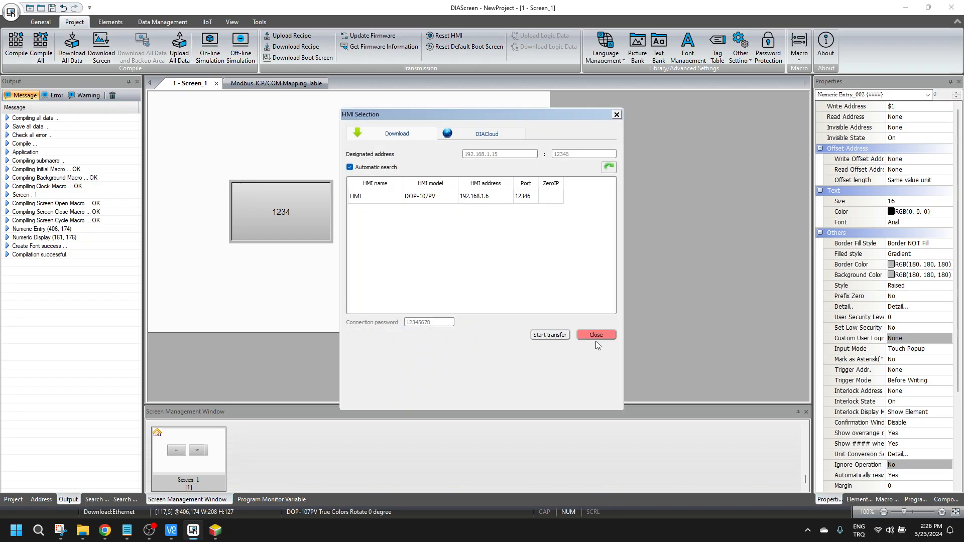
pyautogui.click(593, 334)
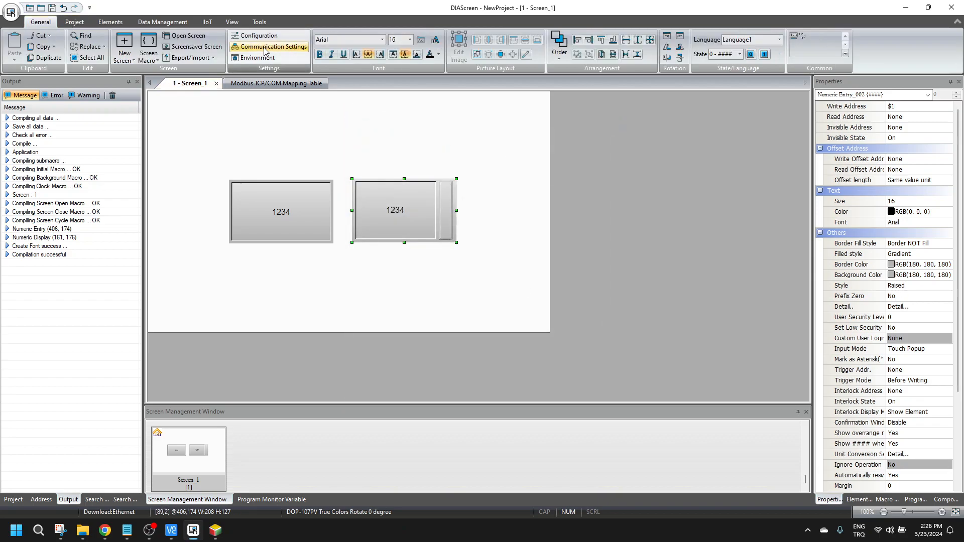
pyautogui.click(272, 46)
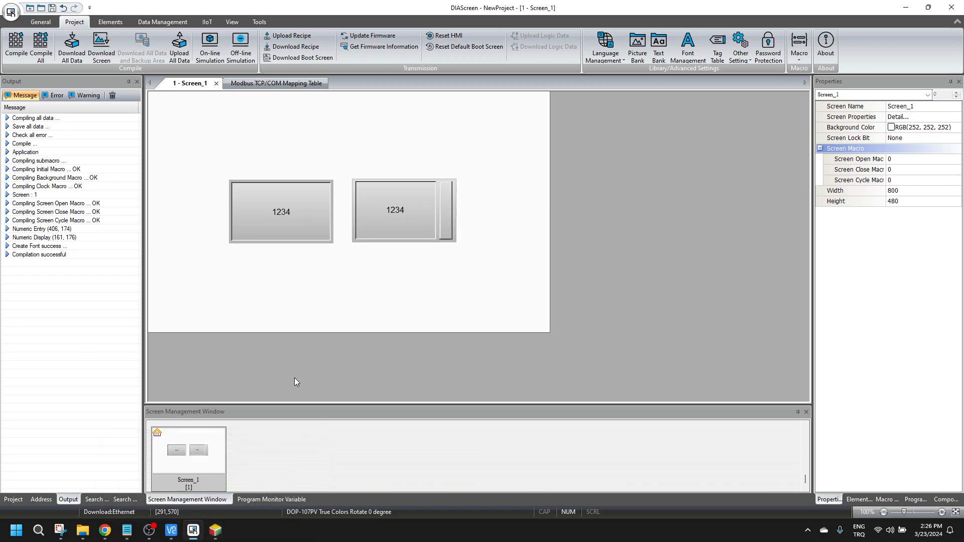
pyautogui.click(171, 529)
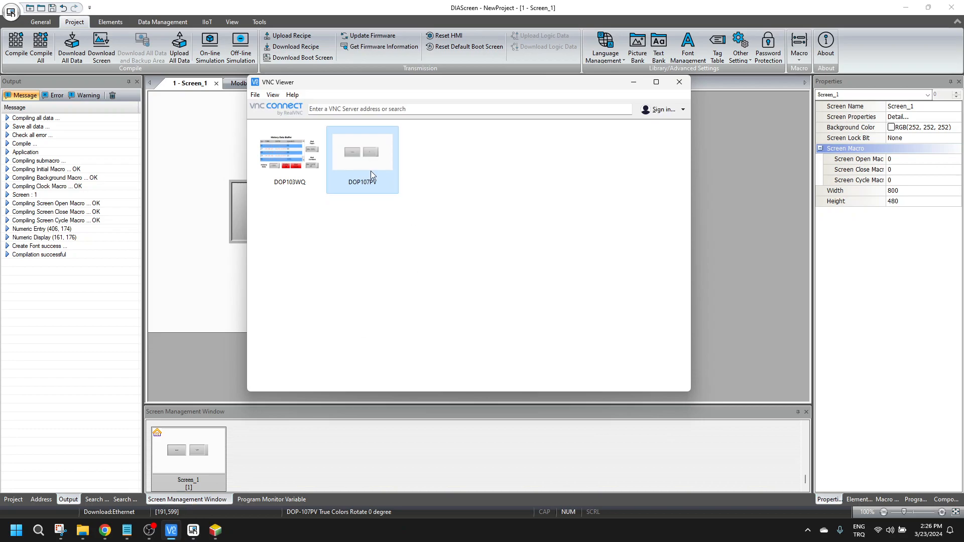
# Connect to DOP107PV from VNC Viewer's address book.
pyautogui.doubleClick(361, 152)
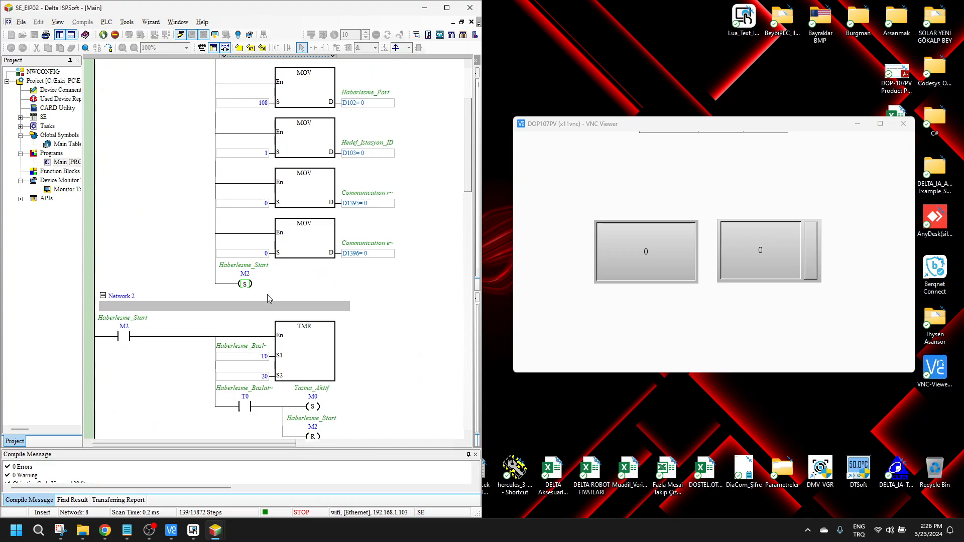
# Switch the PLC to RUN mode and confirm.
pyautogui.click(103, 34)
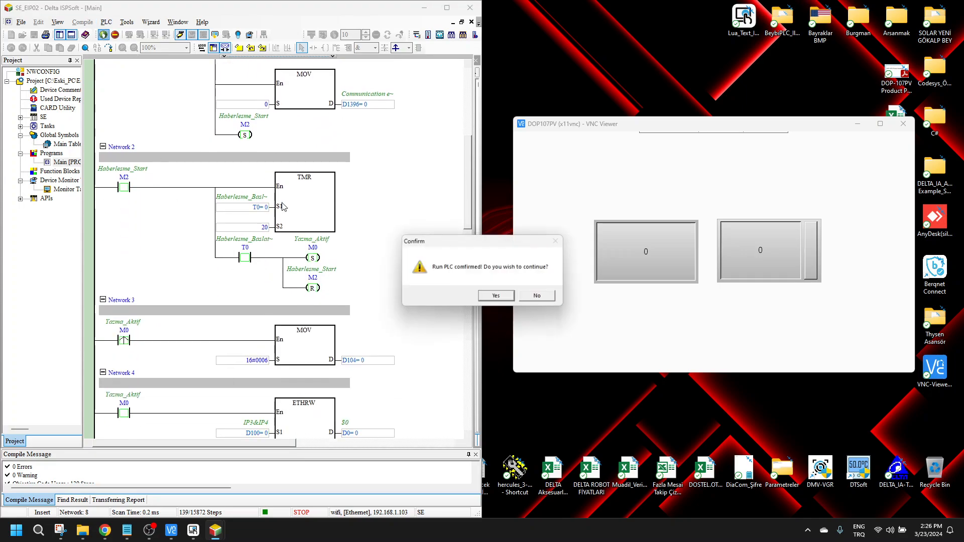
pyautogui.click(495, 295)
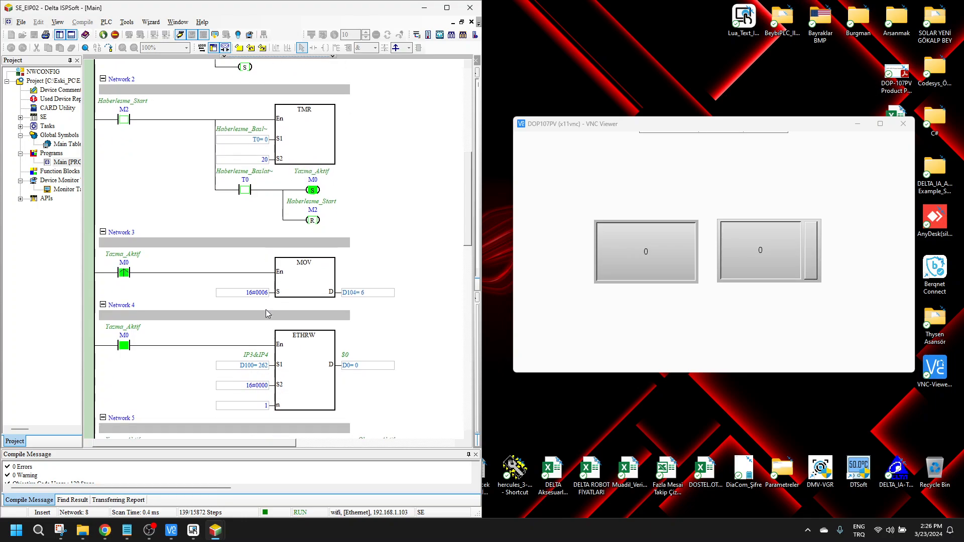
pyautogui.scroll(-3)
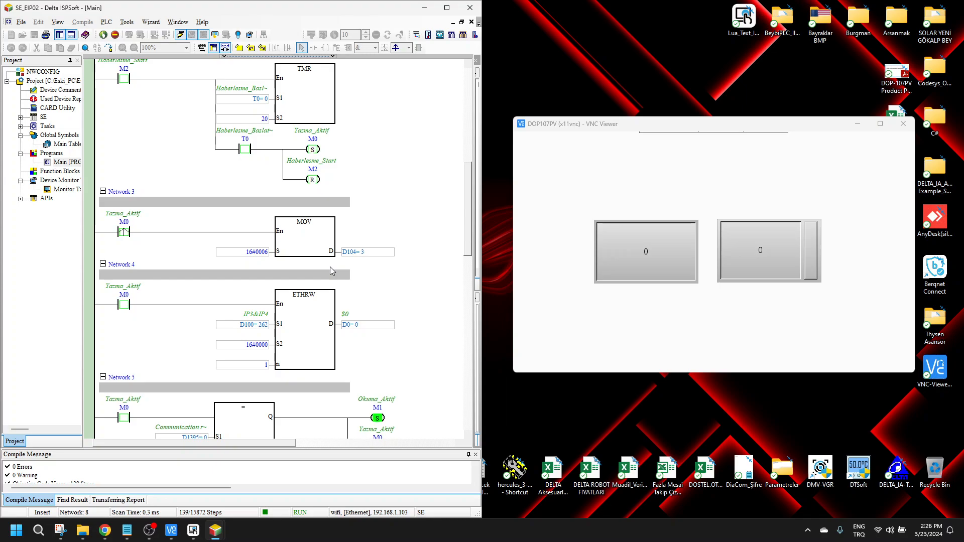
pyautogui.moveTo(354, 325)
pyautogui.write('5')
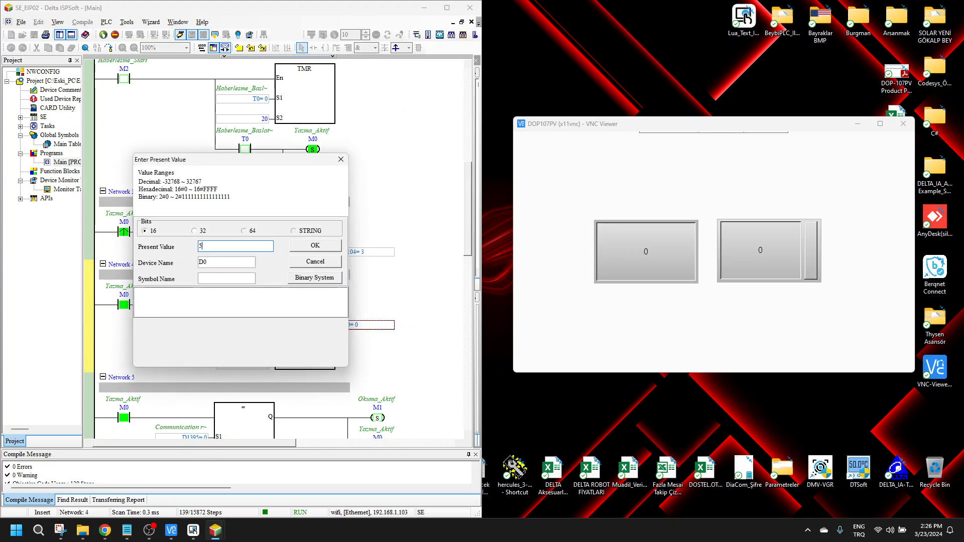
# Change D0's present value to 5, then to 67.
pyautogui.click(314, 246)
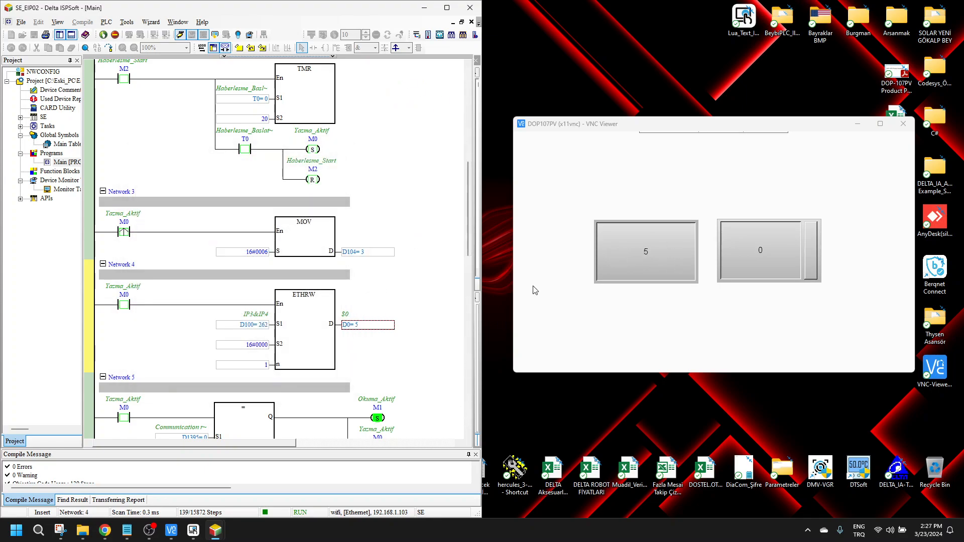
pyautogui.scroll(-3)
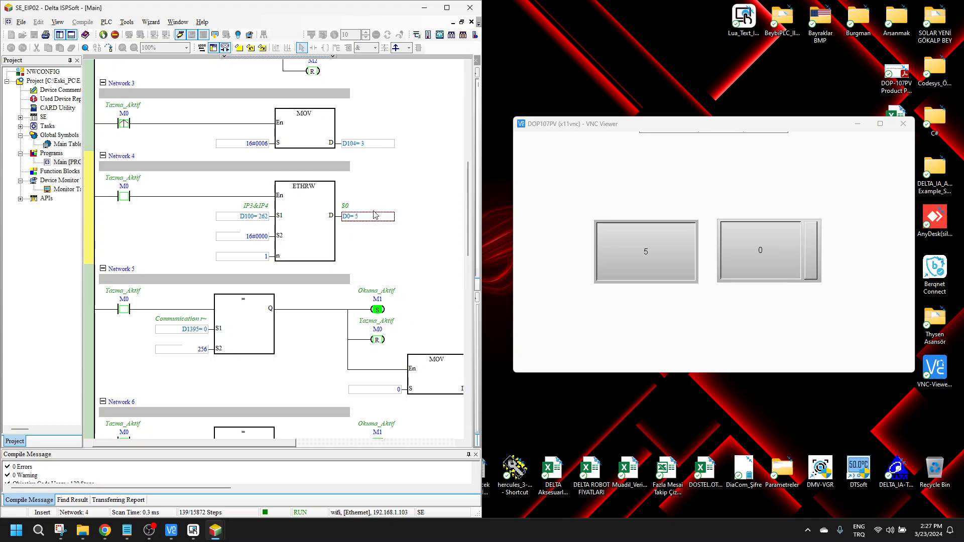
pyautogui.rightClick(353, 216)
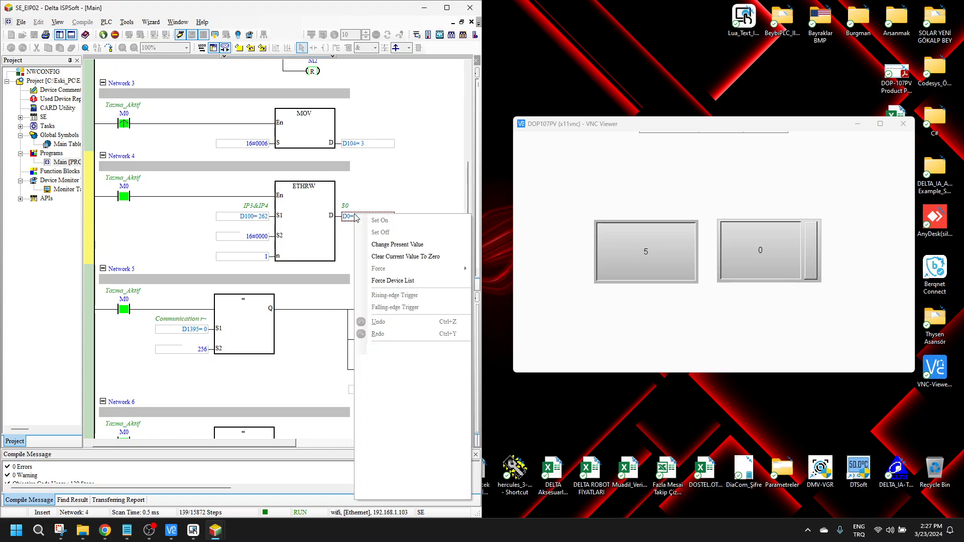
pyautogui.click(397, 244)
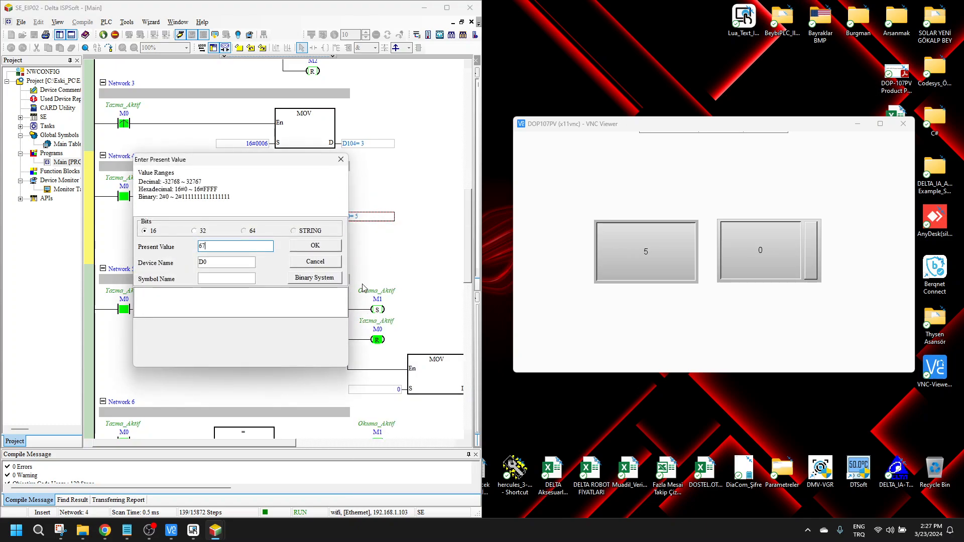
pyautogui.click(314, 244)
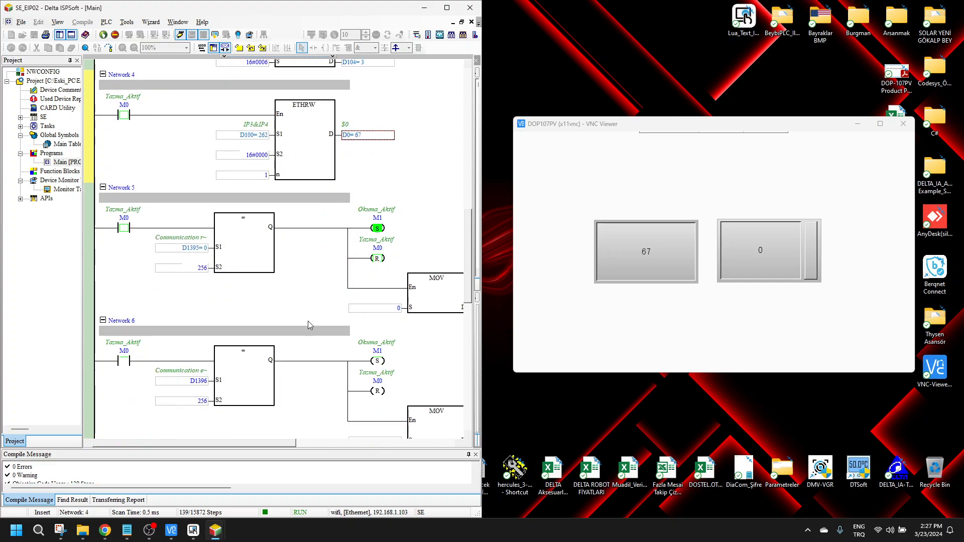
# Change the present value of ETHRW's D10 output in Network 8 to 55.
pyautogui.scroll(-3)
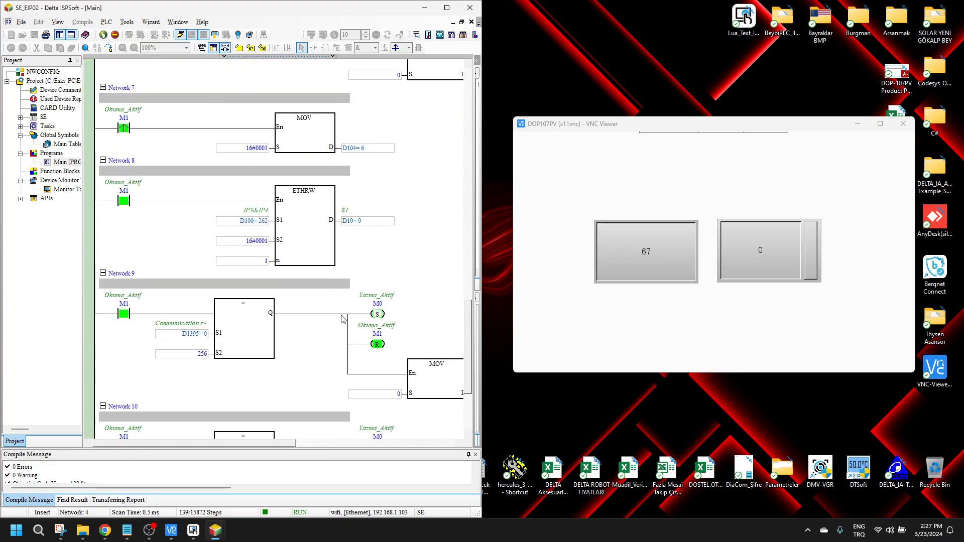
pyautogui.rightClick(364, 220)
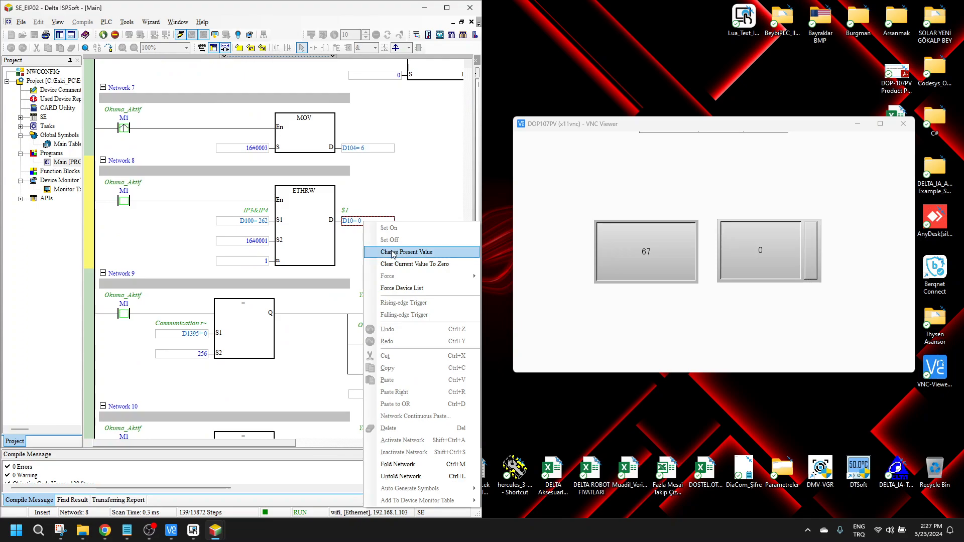
pyautogui.click(403, 252)
pyautogui.write('55')
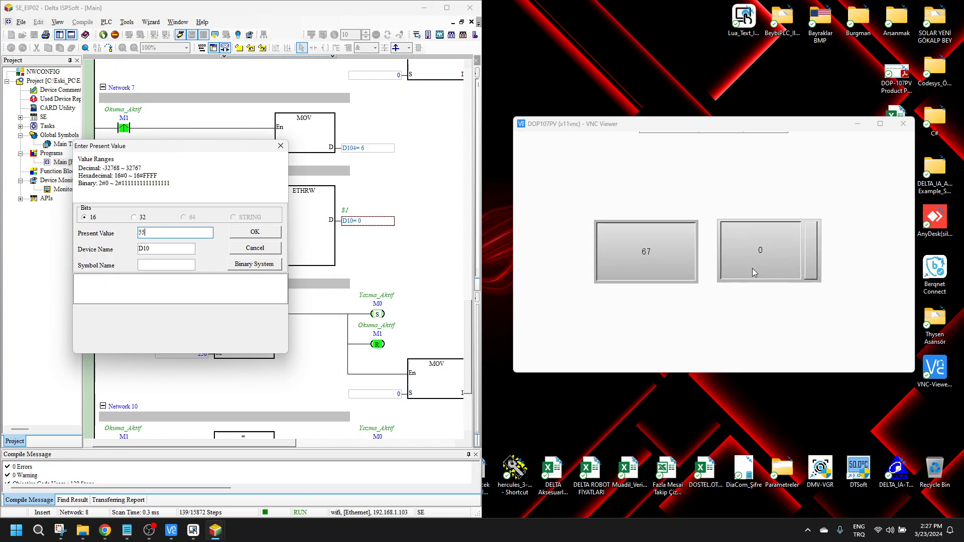
pyautogui.click(254, 232)
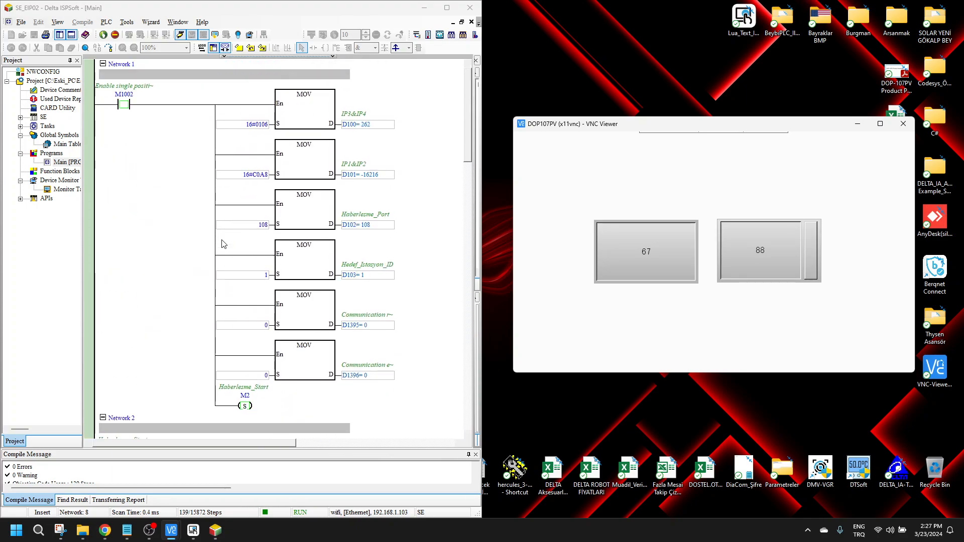
pyautogui.moveTo(421, 216)
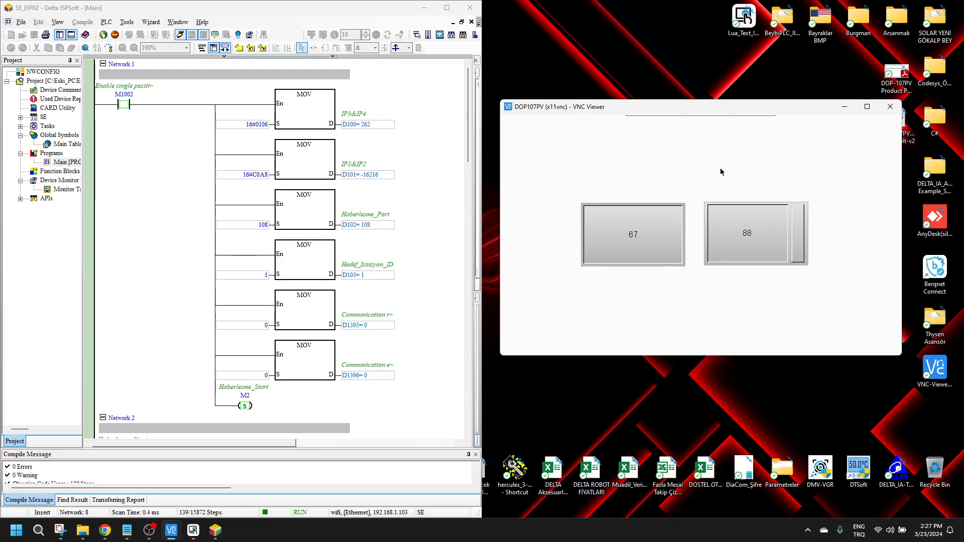
pyautogui.moveTo(599, 185)
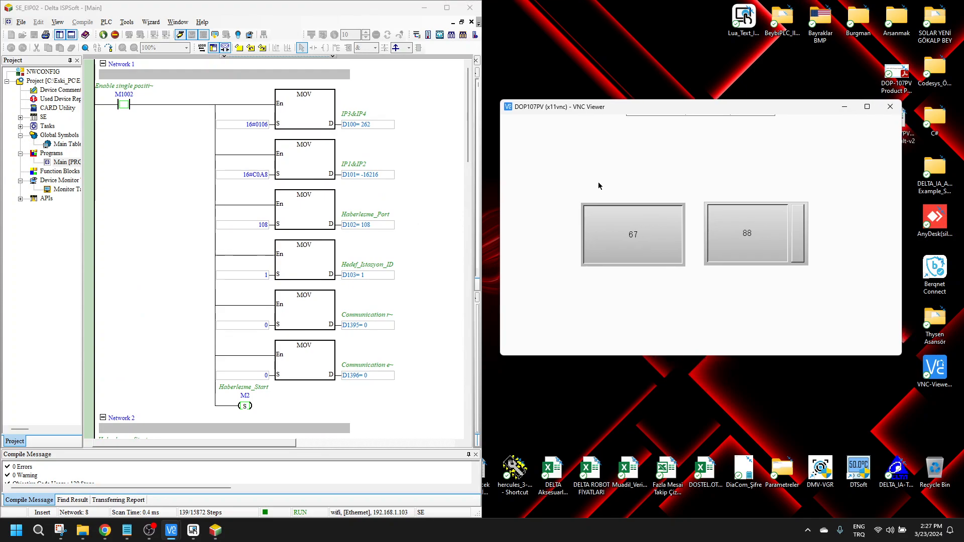